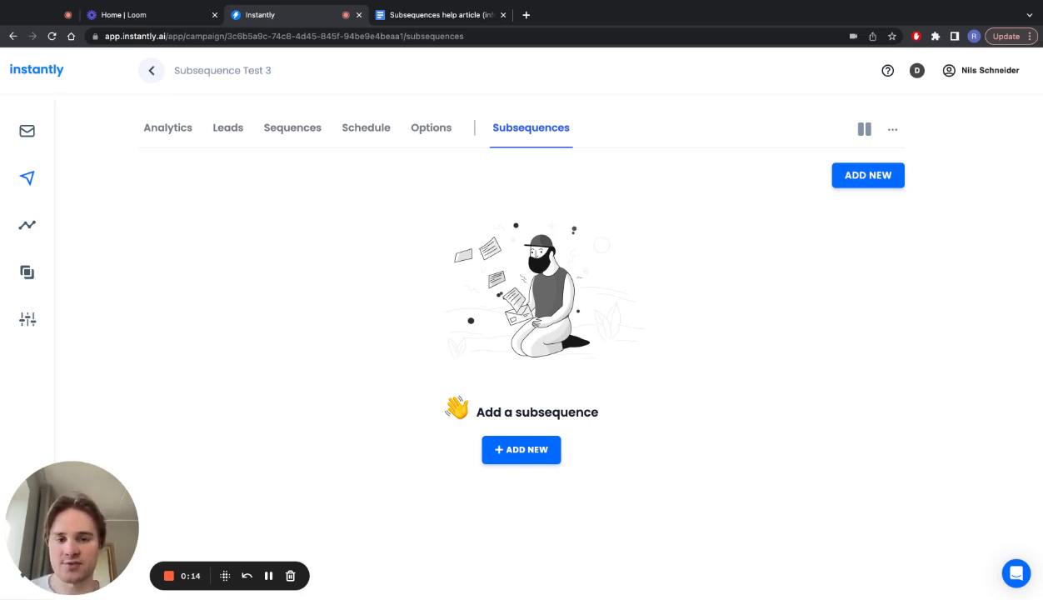
mouse_move(478, 191)
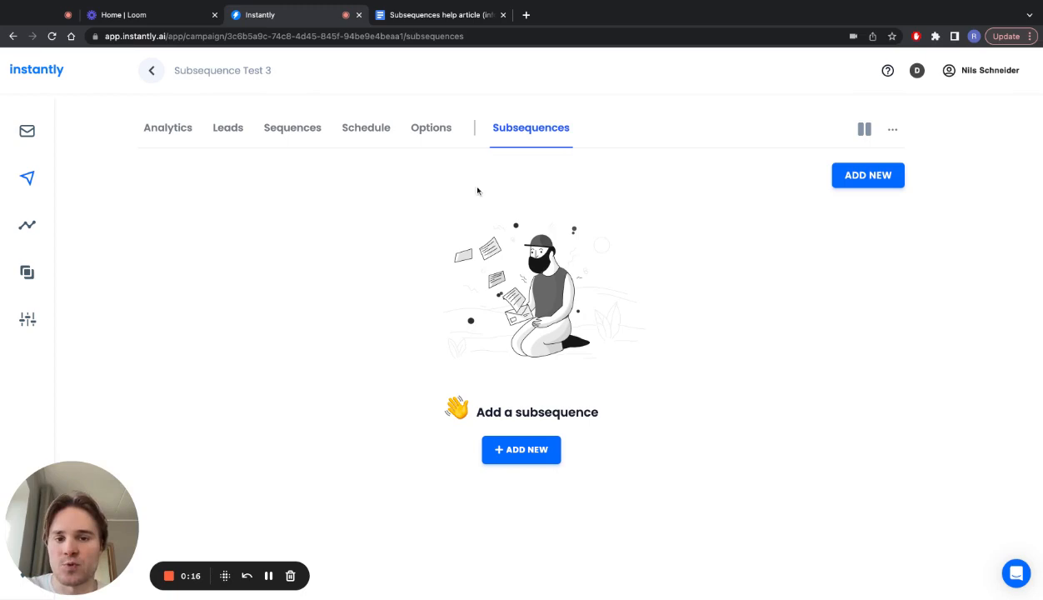
mouse_move(587, 150)
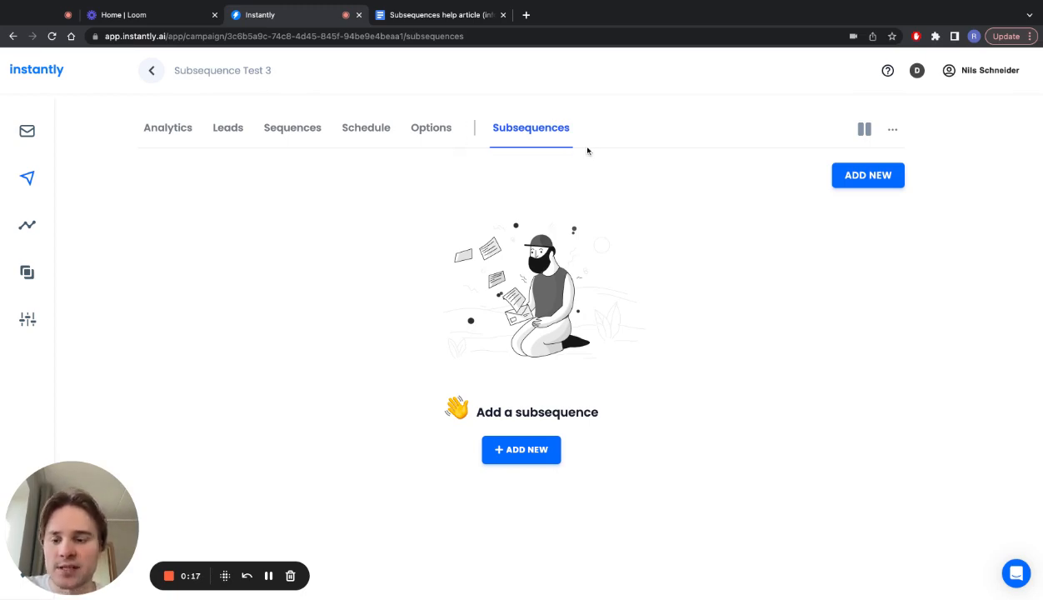
mouse_move(557, 188)
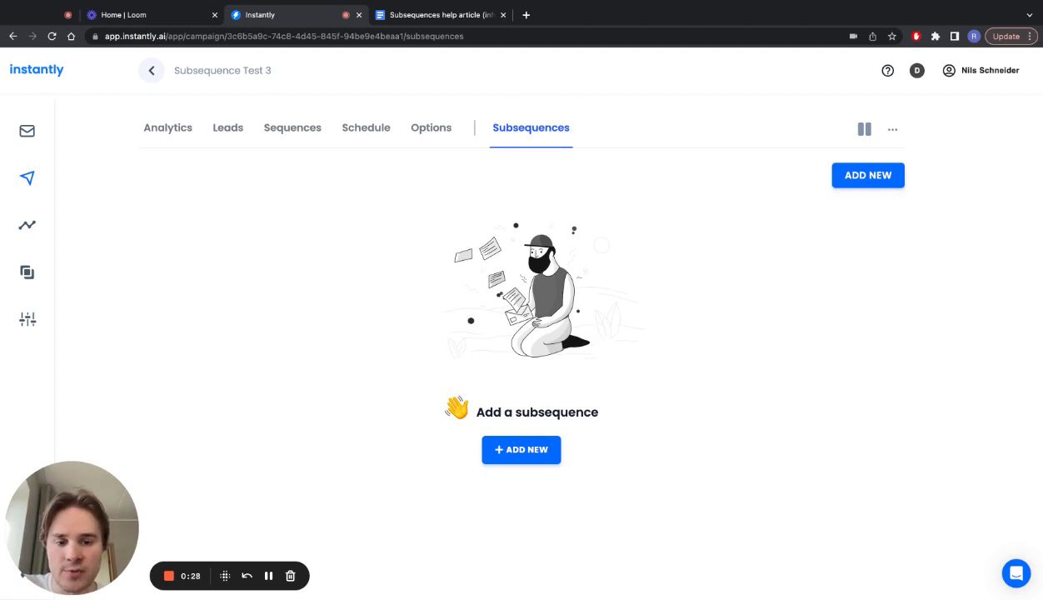
mouse_move(521, 450)
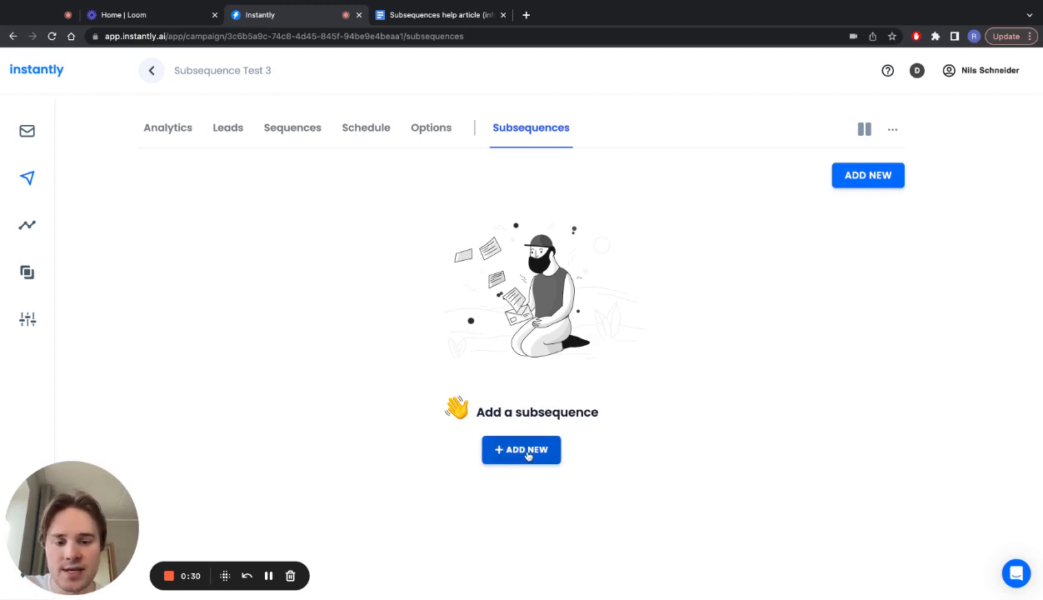
Step: Add a new subsequence named My Subsequence and open the lead-status trigger list to pick Interested
click(520, 449)
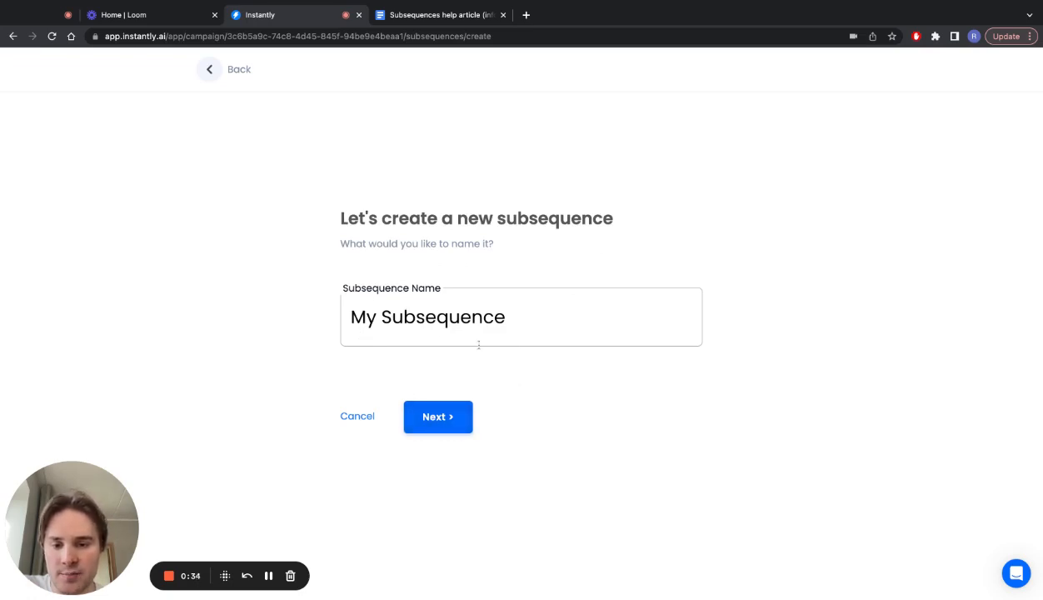
click(437, 416)
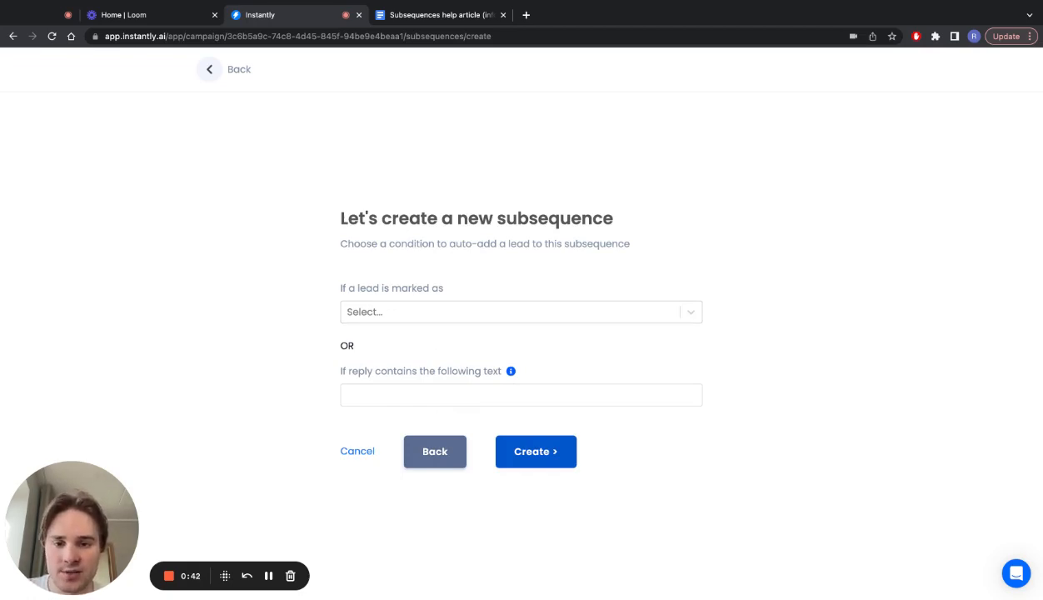
click(516, 311)
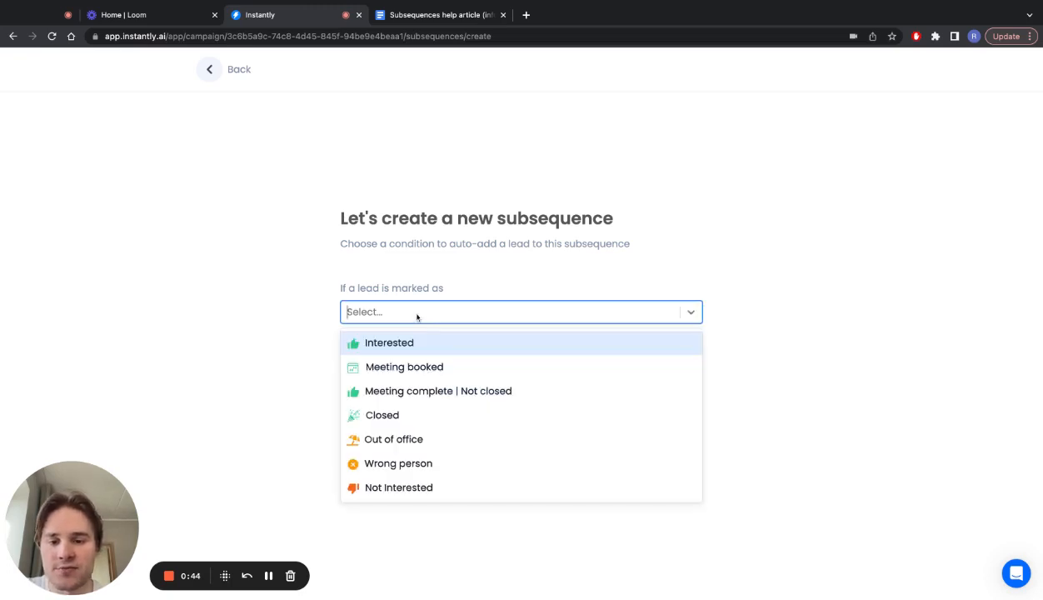
mouse_move(458, 314)
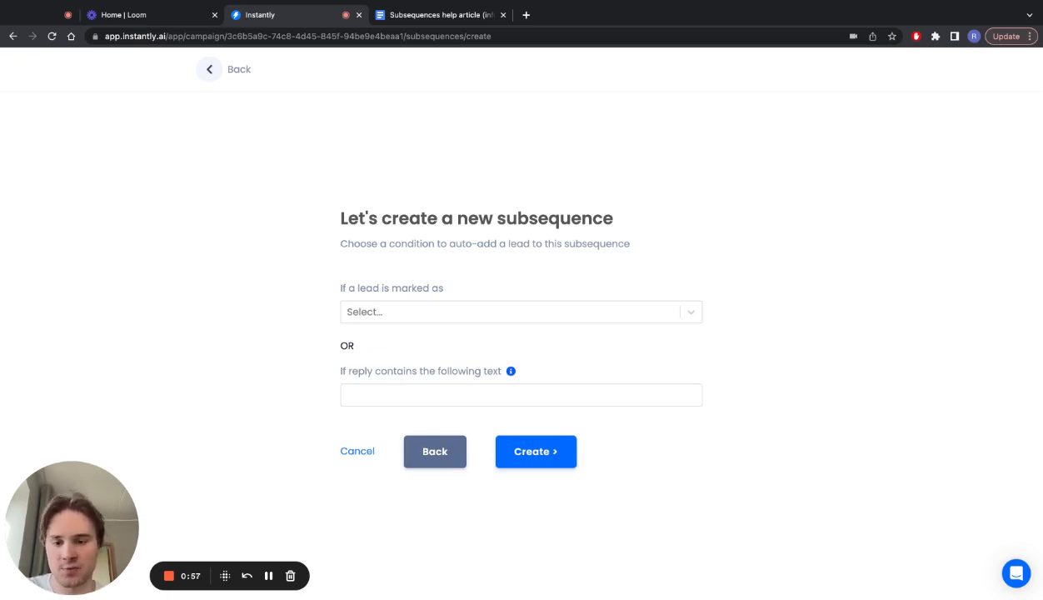
mouse_move(401, 345)
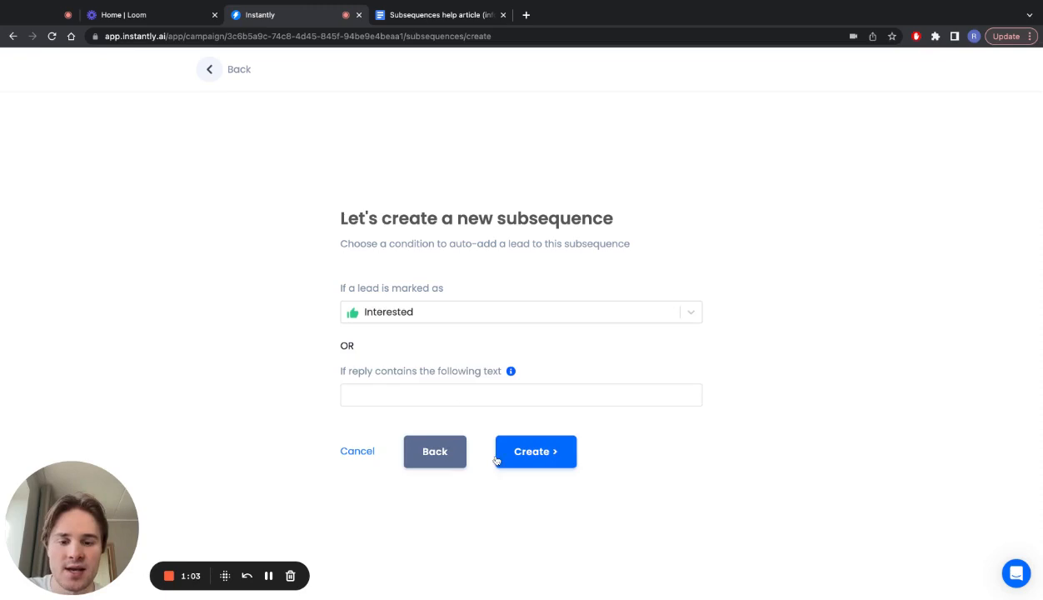
Step: Create the subsequence and write a first email sharing the meeting link, ending with Signature
click(534, 451)
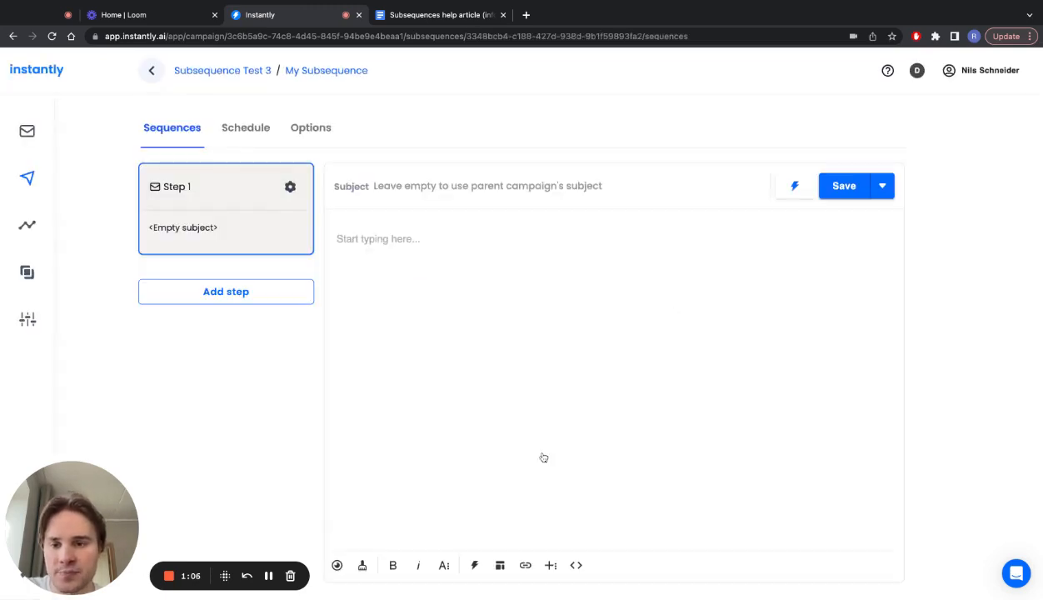
mouse_move(434, 301)
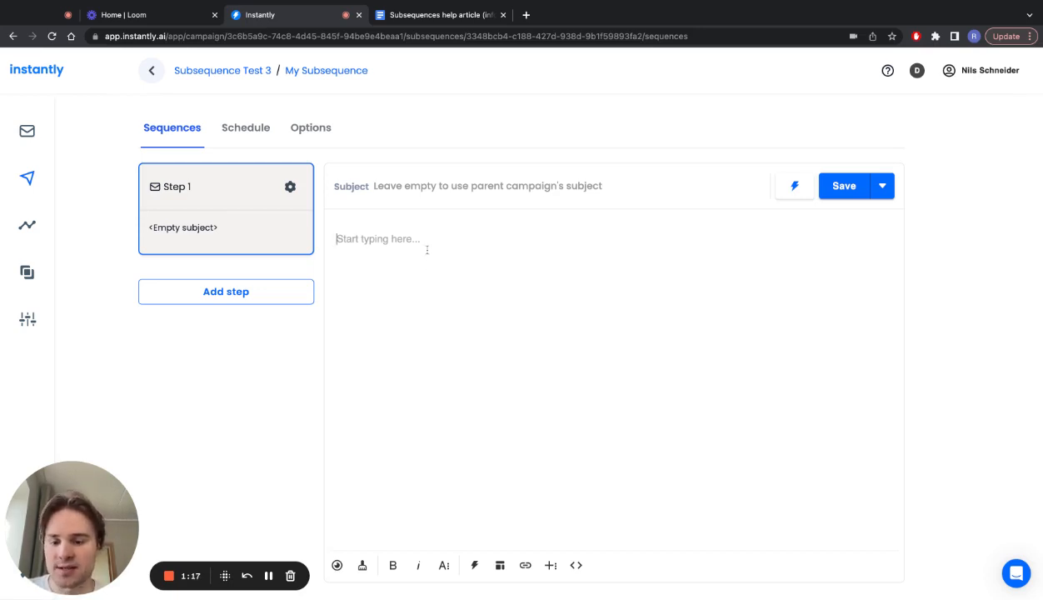
text(Hey,)
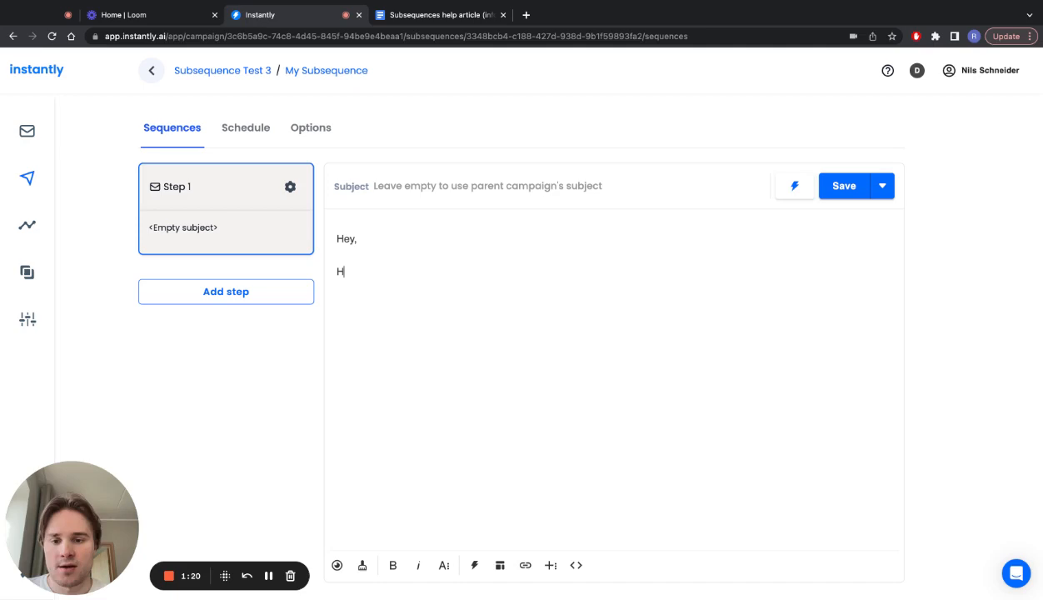
text(ere's my meeting ()
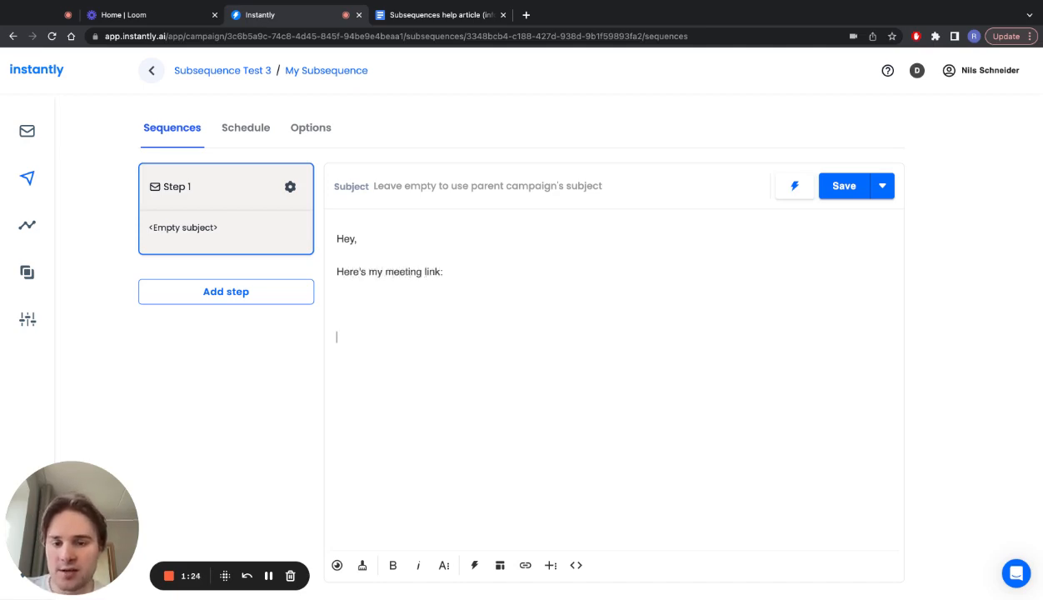
text(Signature)
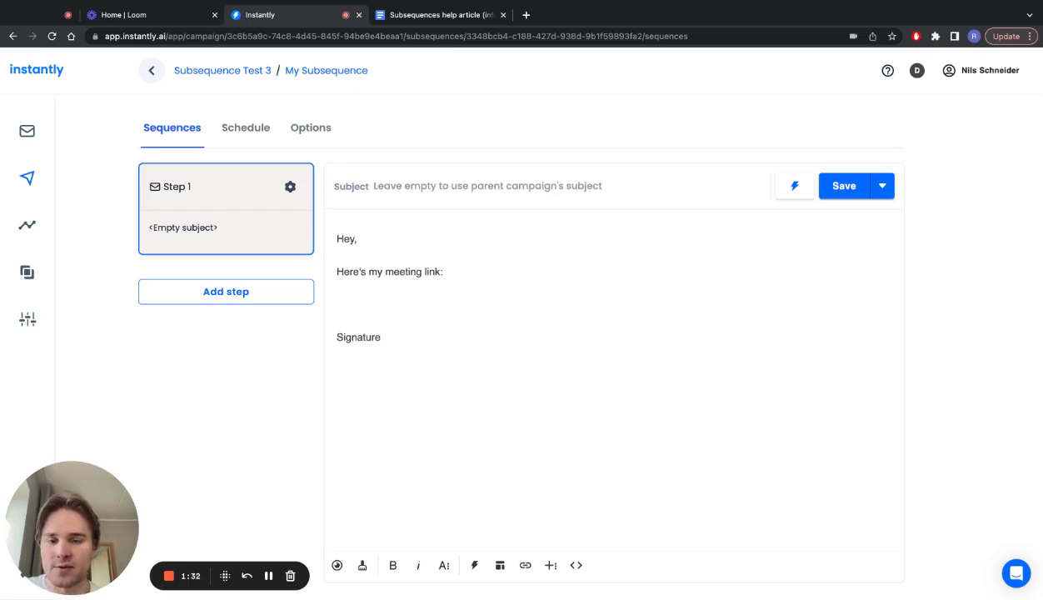
click(380, 336)
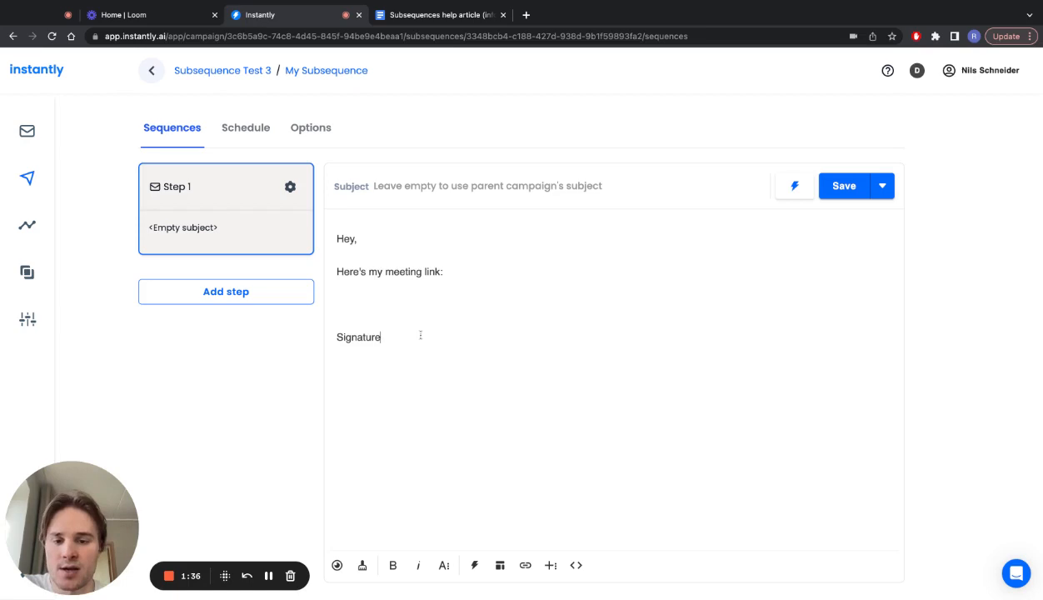
Step: Add a second email step and view the subsequence's sending schedule
click(225, 291)
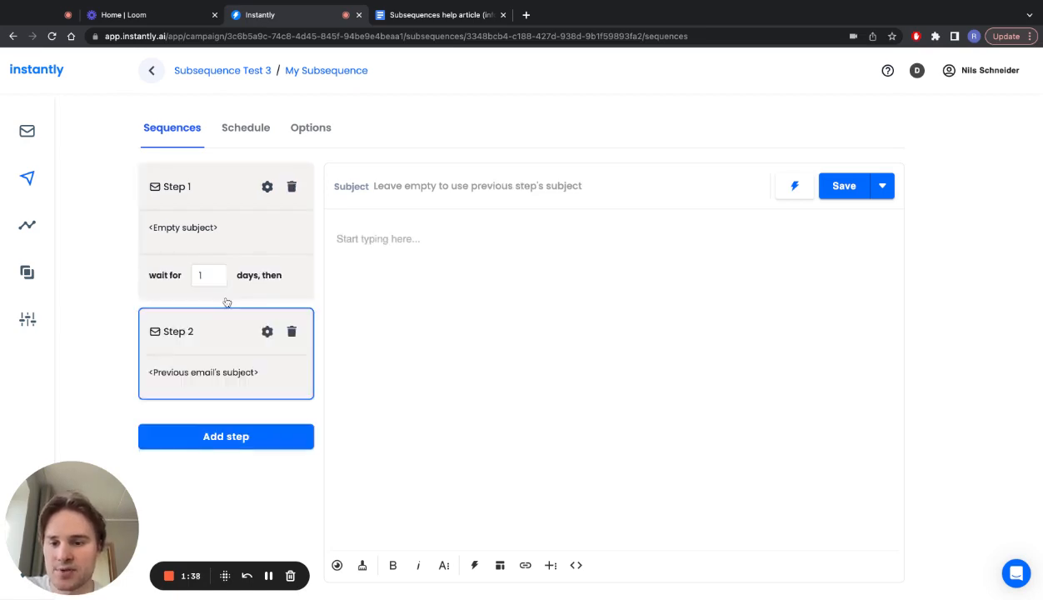
mouse_move(233, 194)
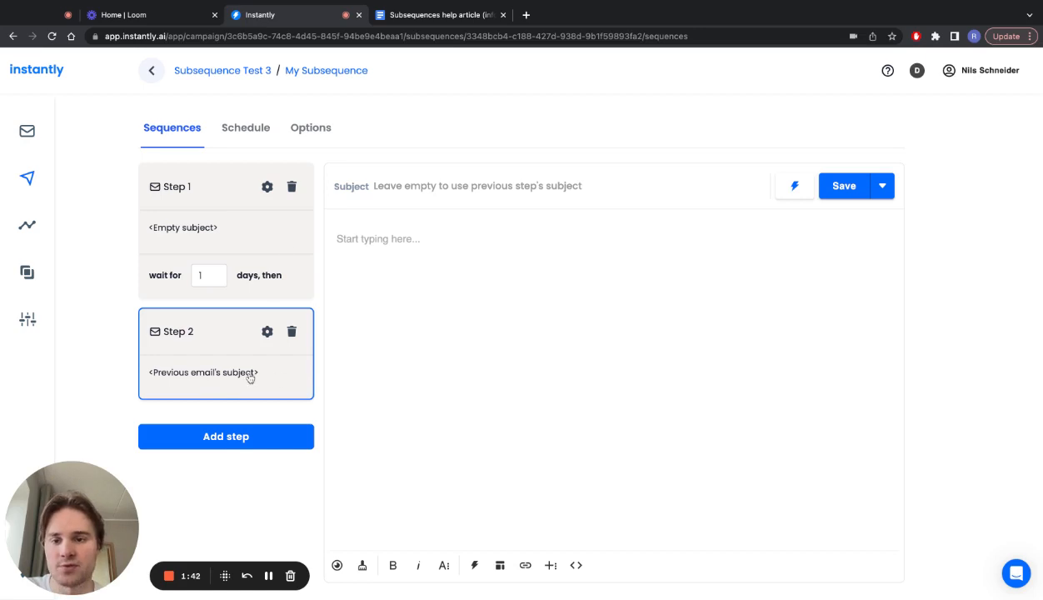
click(245, 128)
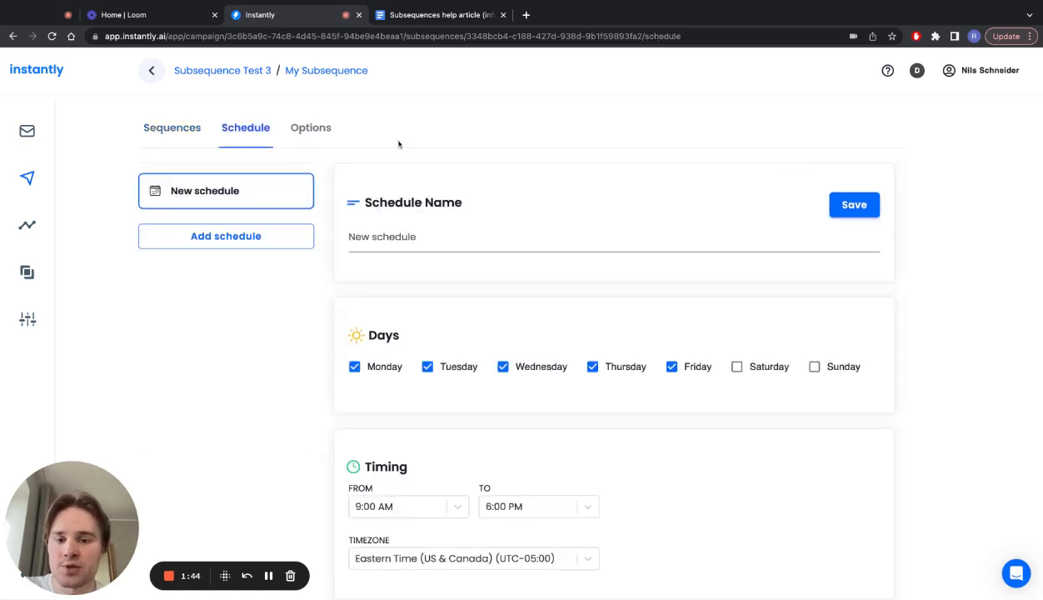
scroll(down, 3)
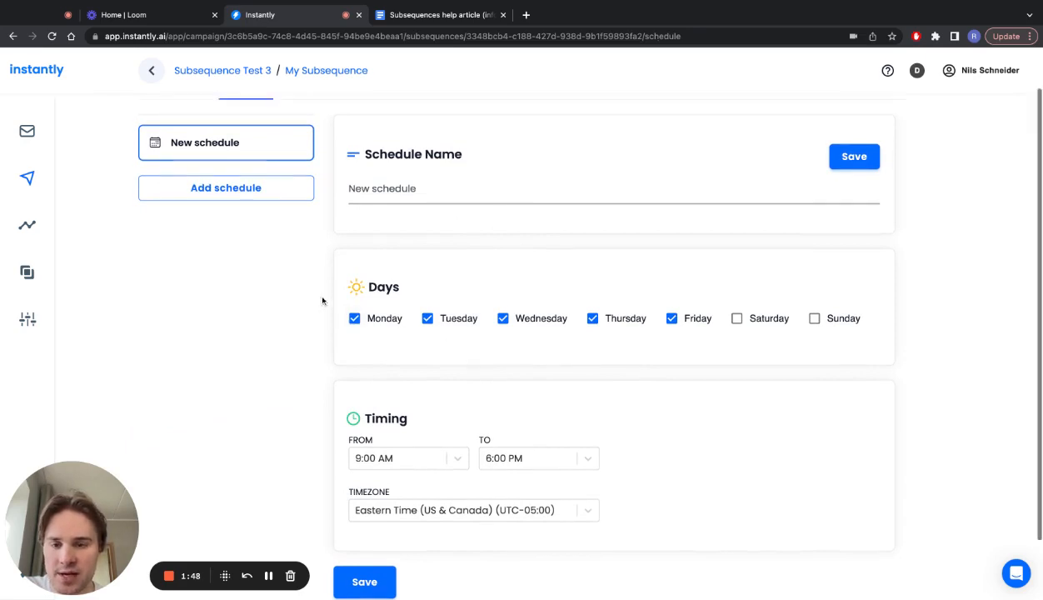
Step: Review the name and Interested trigger in Options, then launch My Subsequence
click(310, 127)
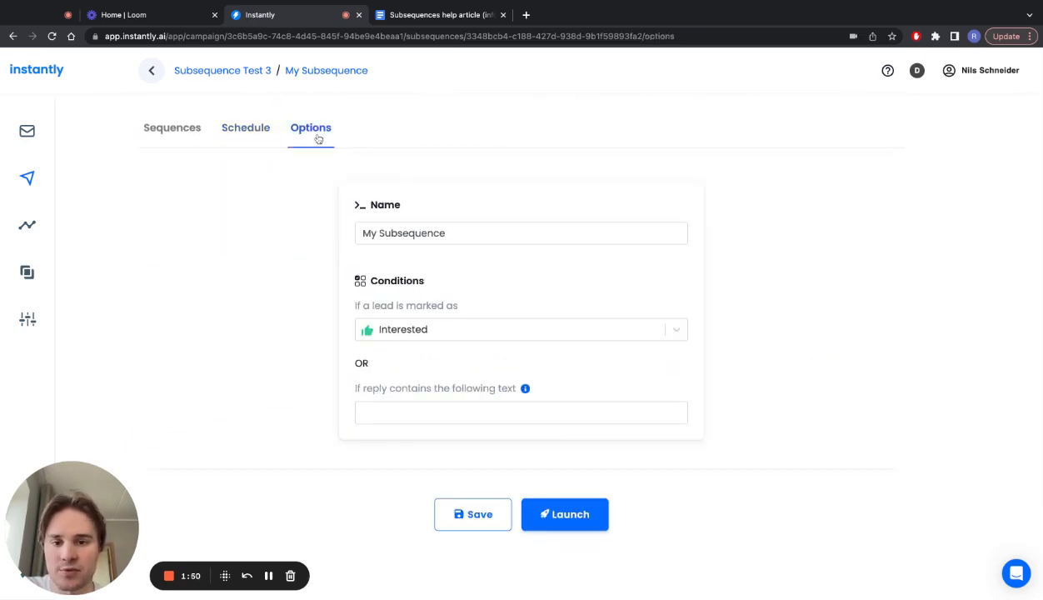
mouse_move(654, 307)
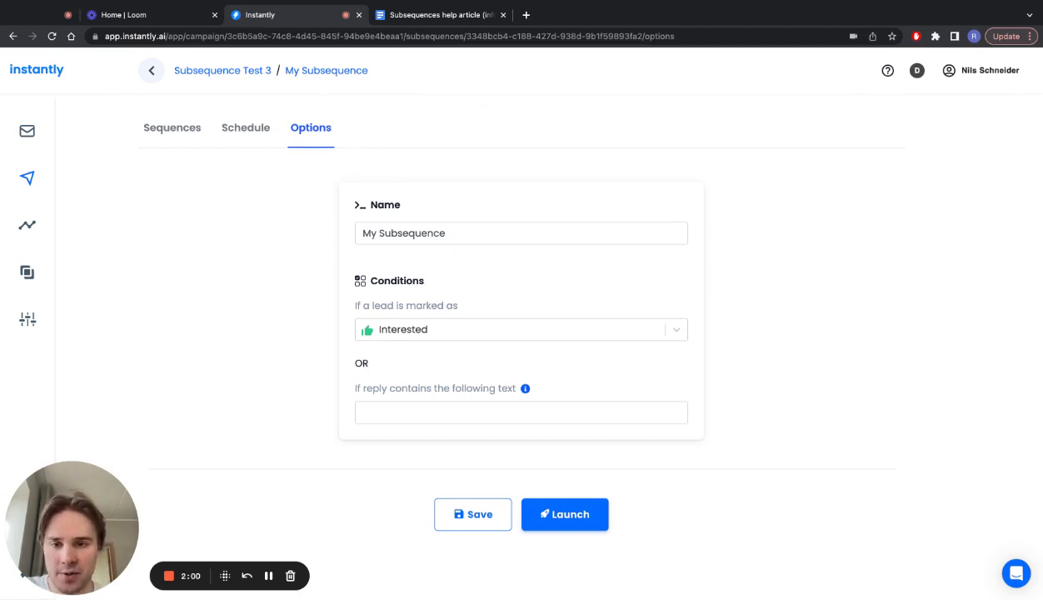
mouse_move(574, 184)
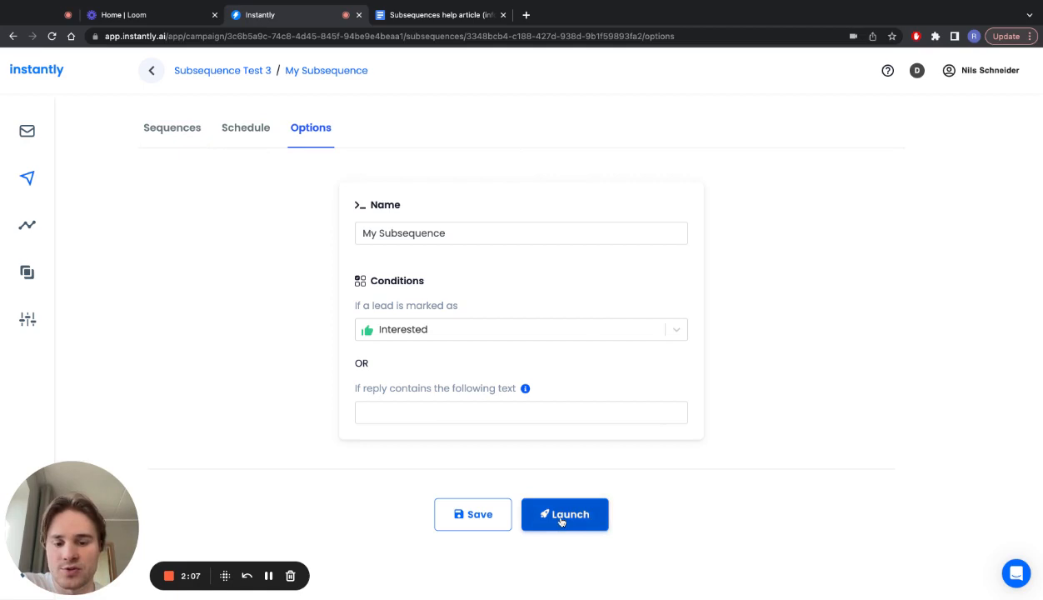
click(563, 514)
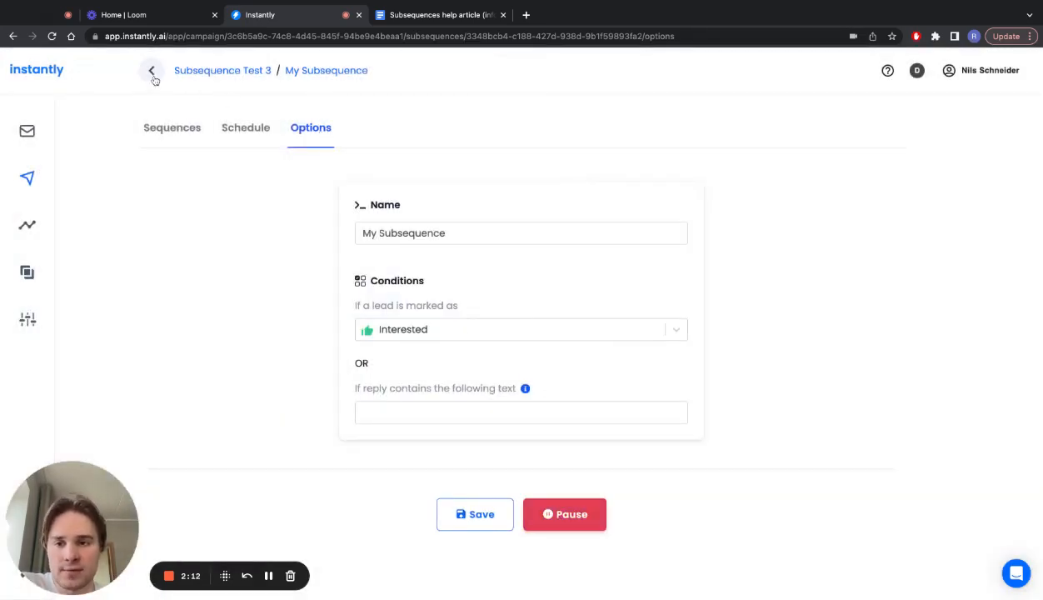
Step: Go back to the campaign's Subsequences list and begin a second subsequence
click(151, 70)
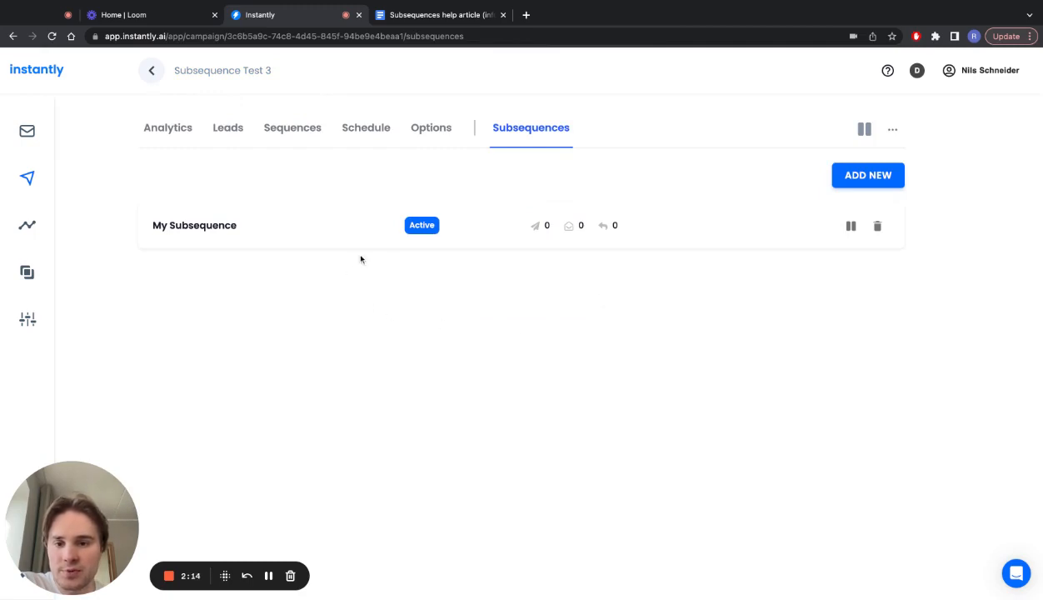
mouse_move(535, 225)
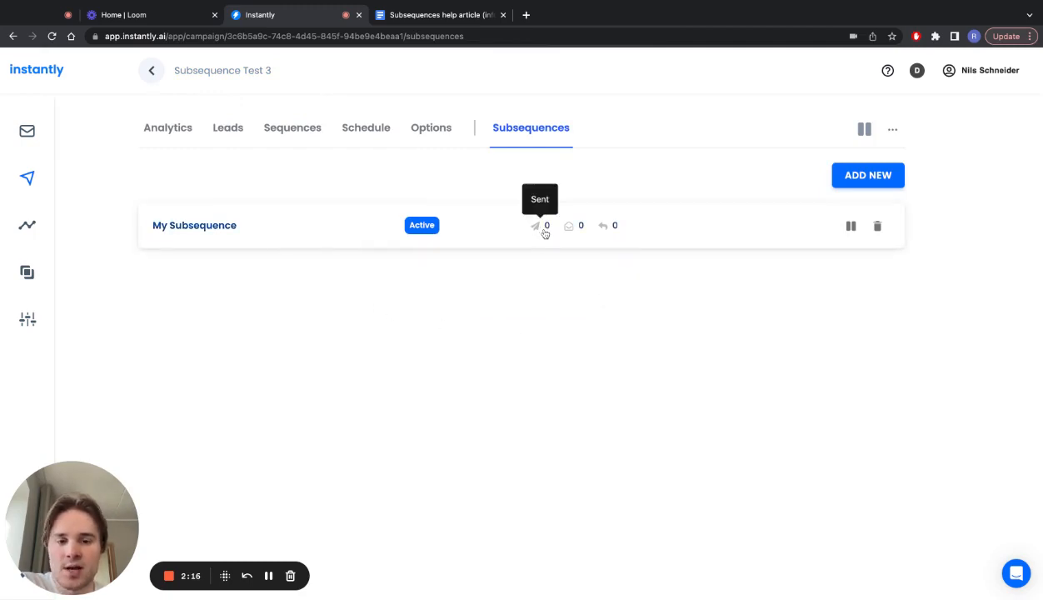
mouse_move(741, 404)
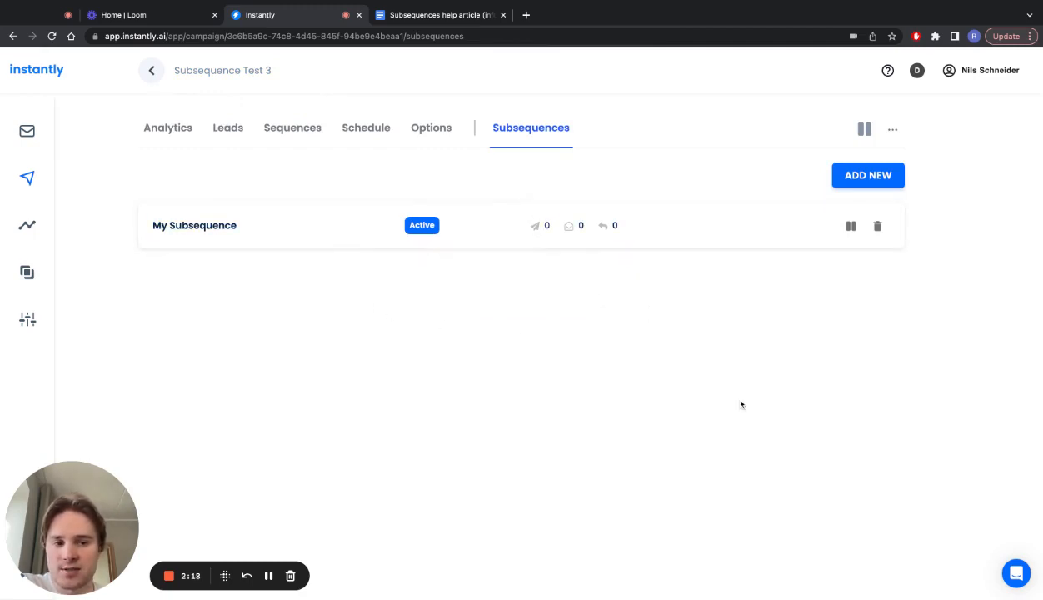
mouse_move(797, 259)
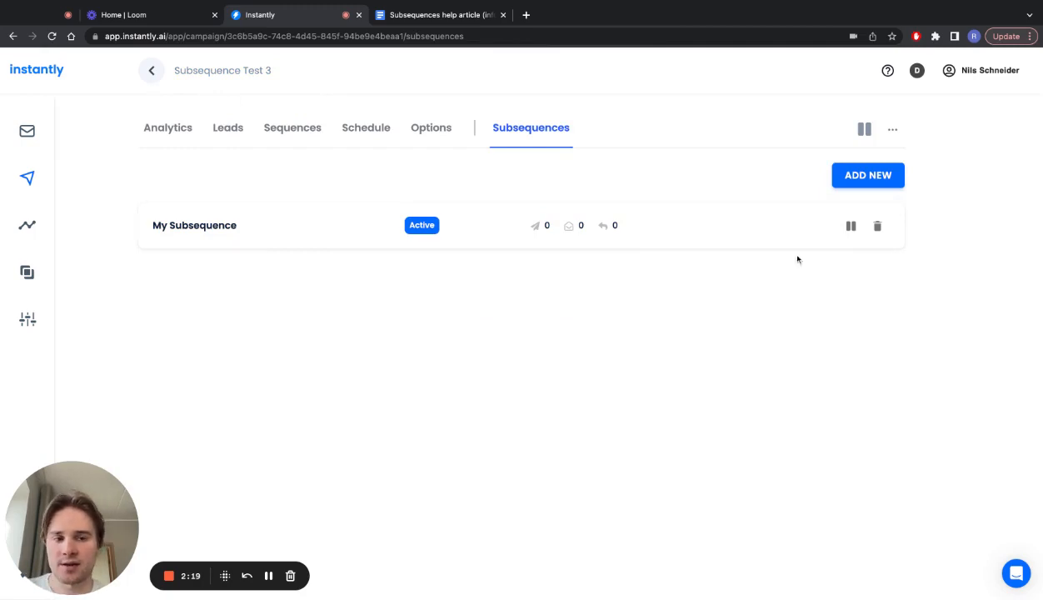
click(867, 175)
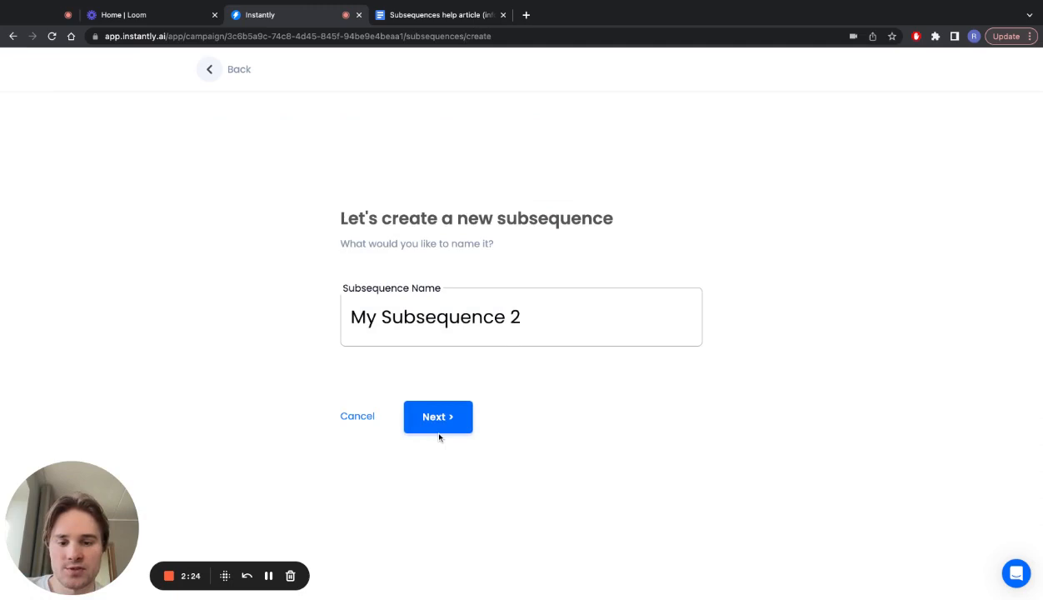
Step: Create My Subsequence 2 with Wrong person as its trigger status
click(437, 416)
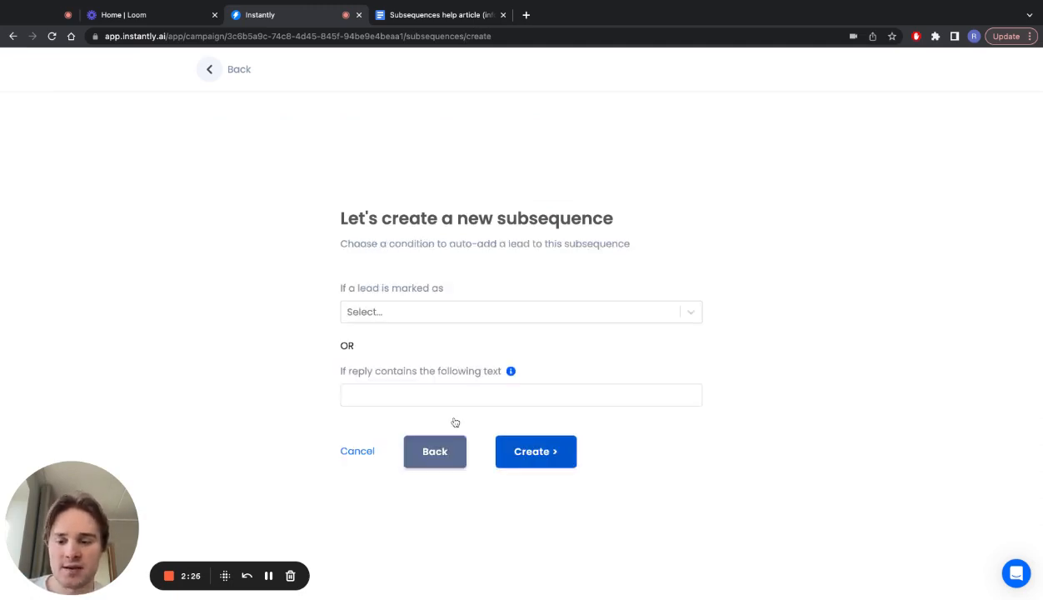
click(520, 312)
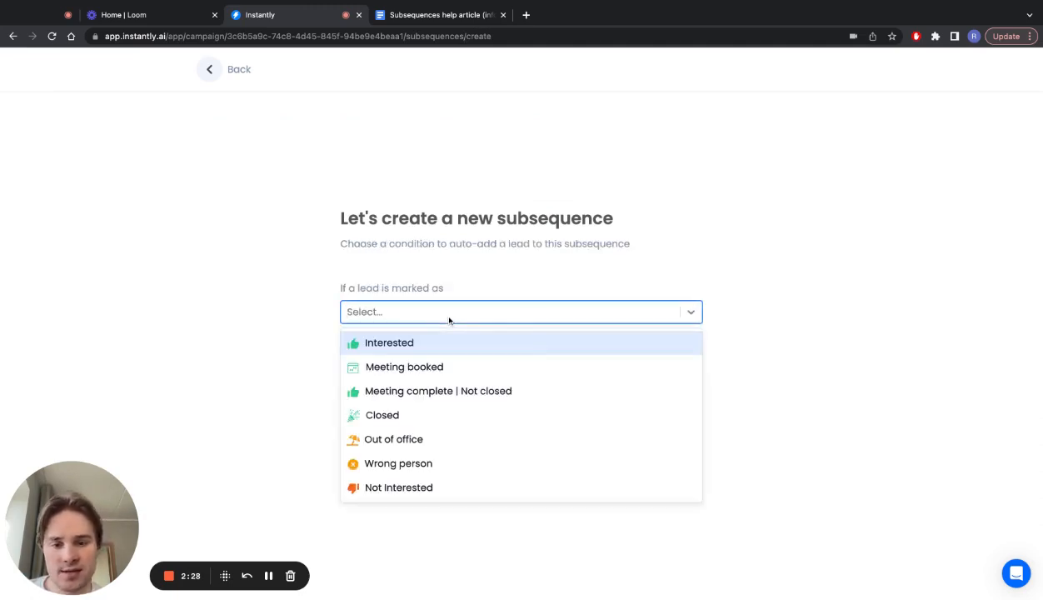
click(398, 462)
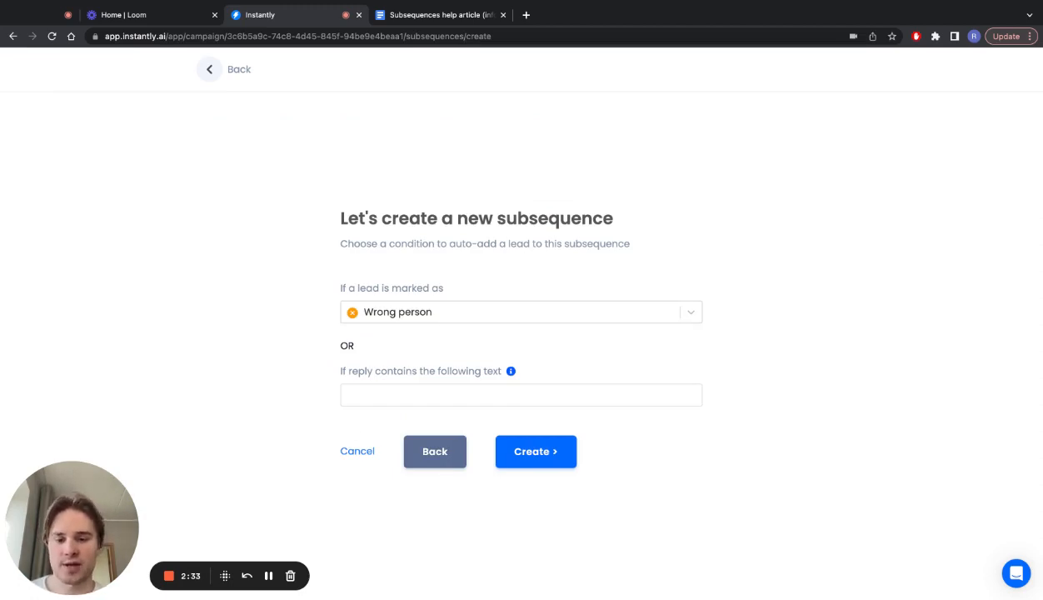
click(536, 450)
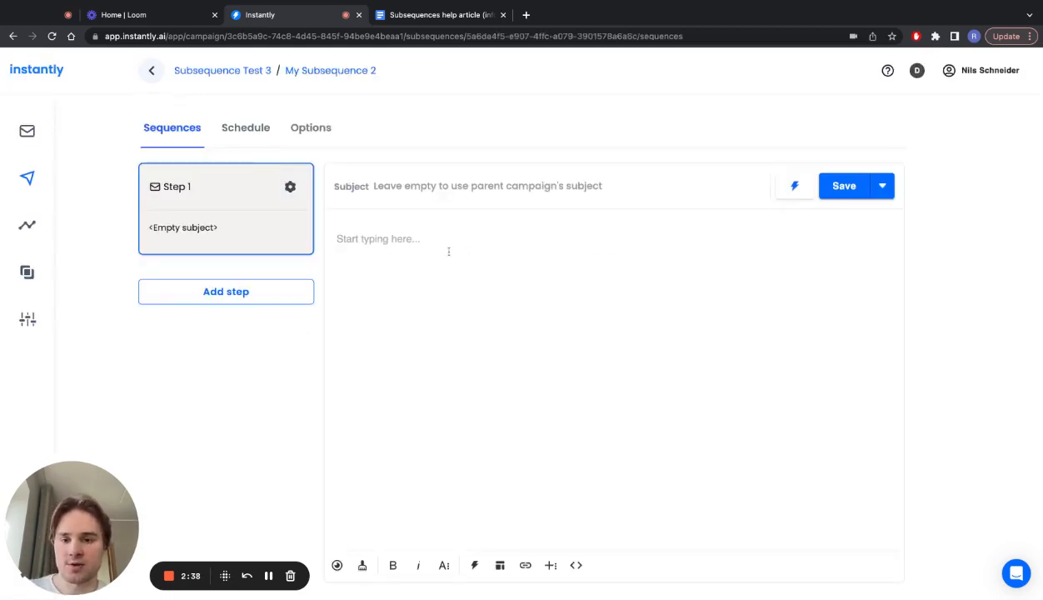
Step: Write an email asking for the correct person in the company, add a second step, view options
text(Hey,)
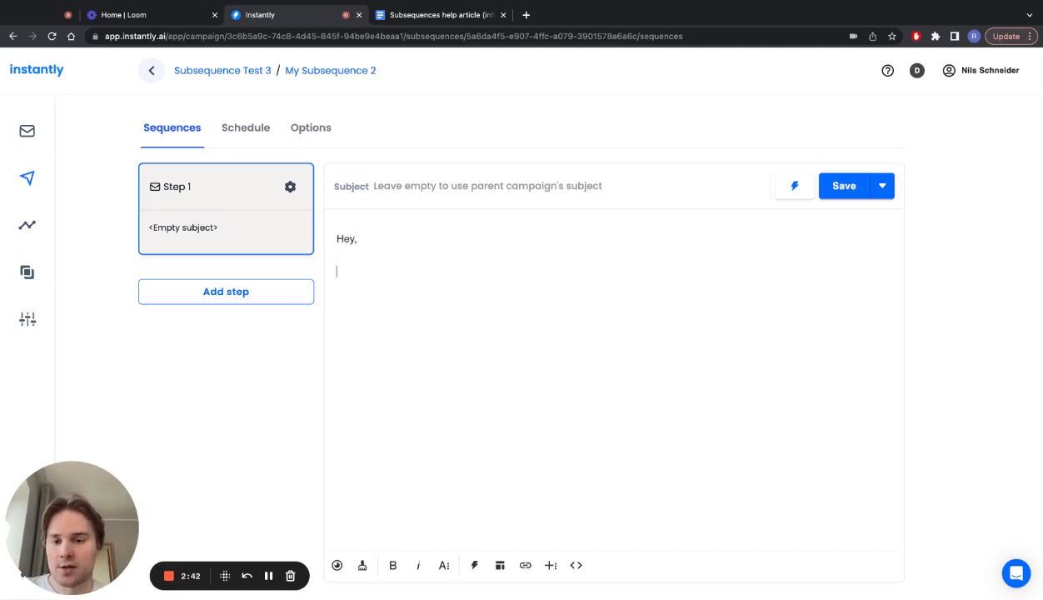
text(Ca)
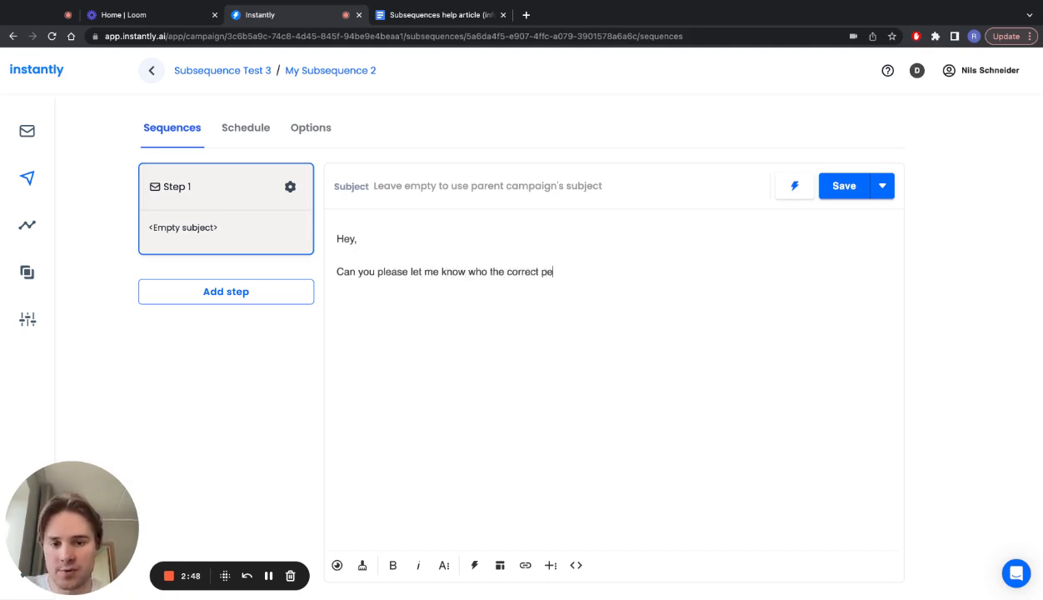
text(rson in your company ()
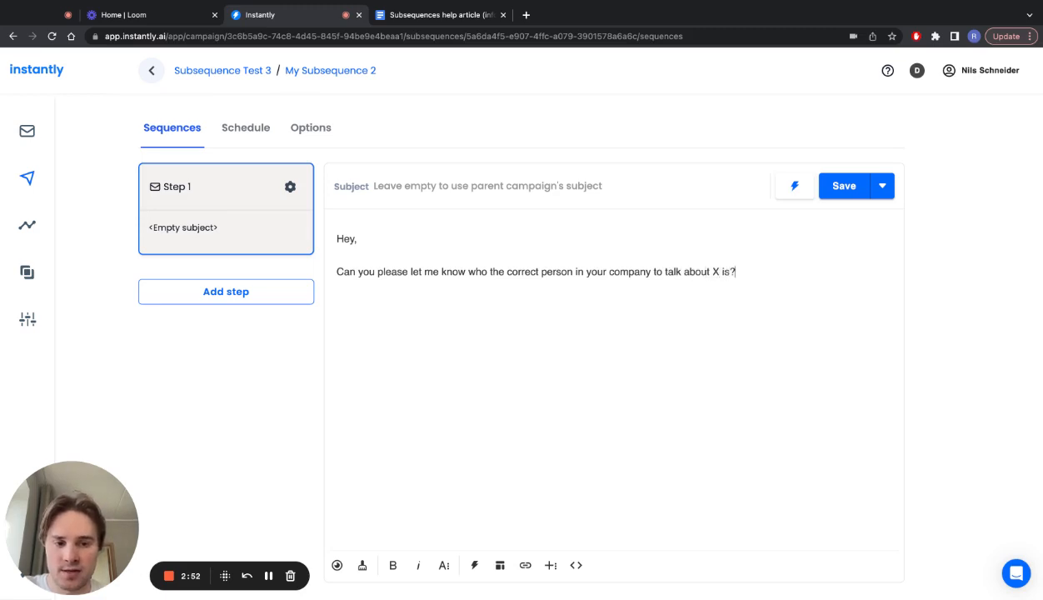
text(Signature)
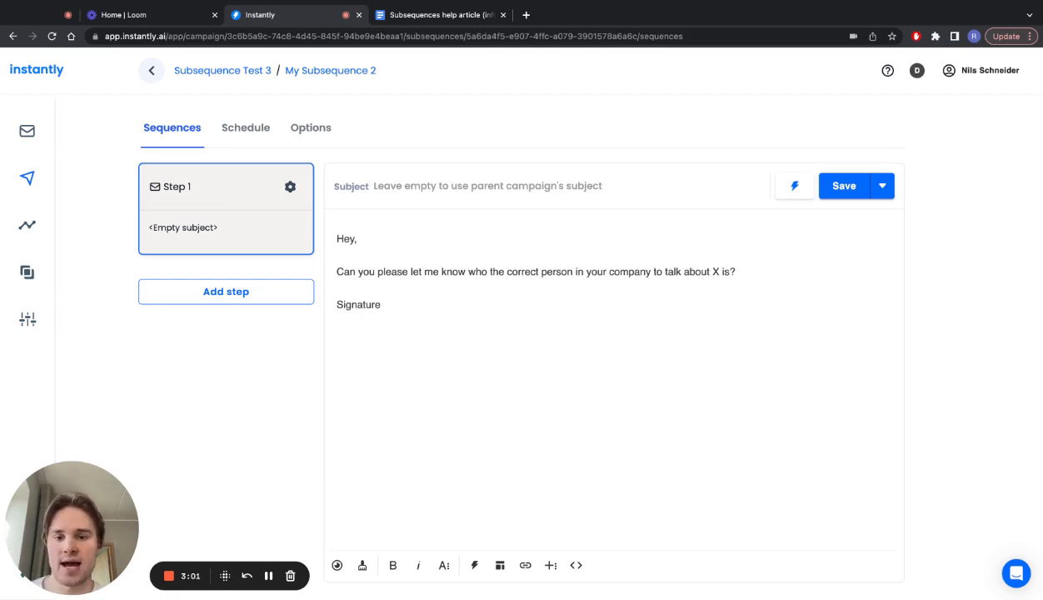
click(226, 291)
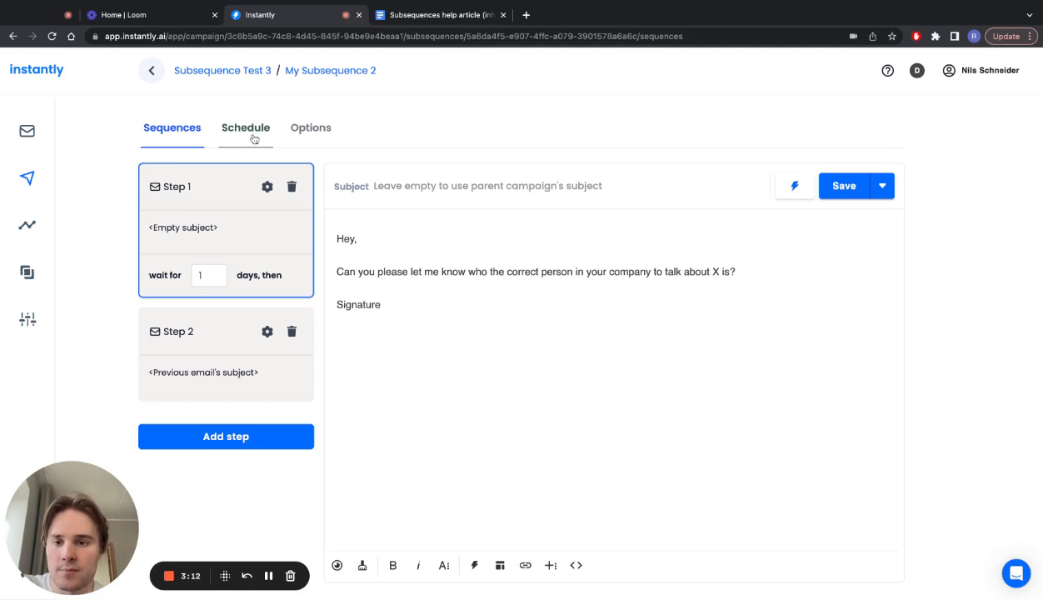
click(310, 127)
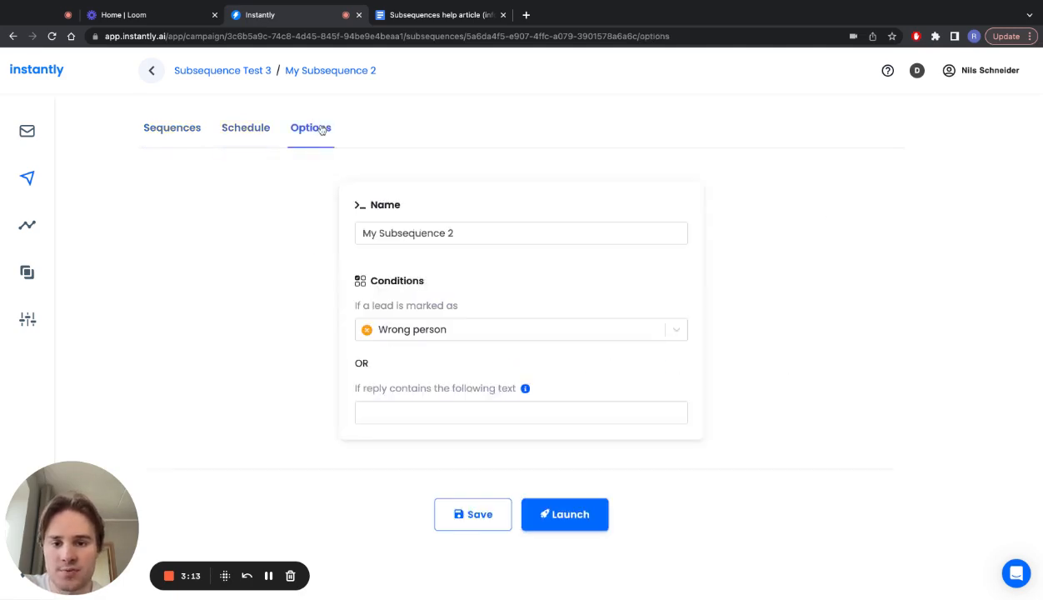
Step: Launch and publish My Subsequence 2, return to the list, and start a third subsequence
click(564, 514)
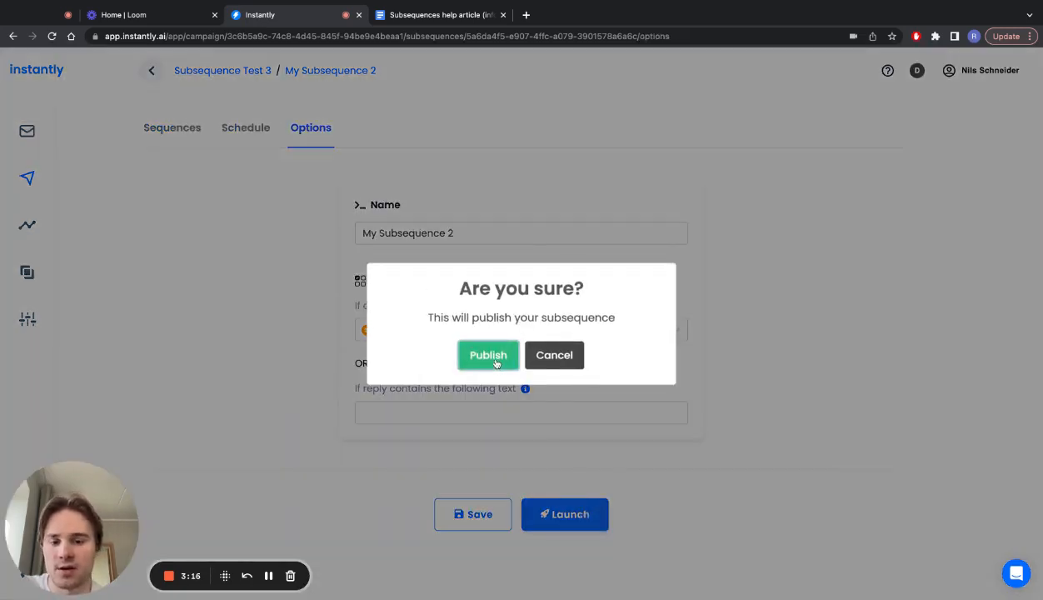
click(487, 354)
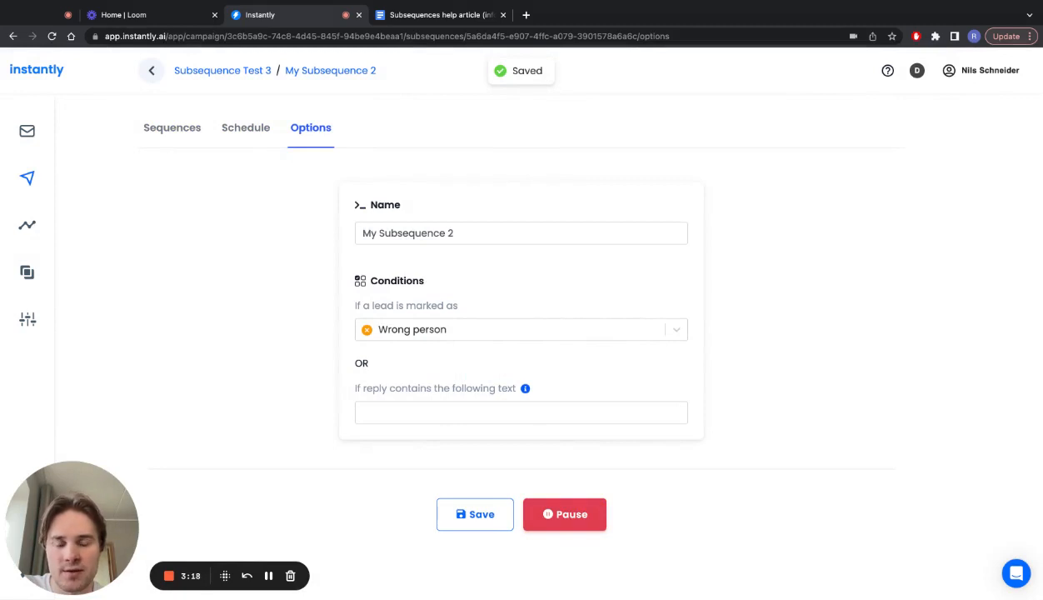
click(150, 70)
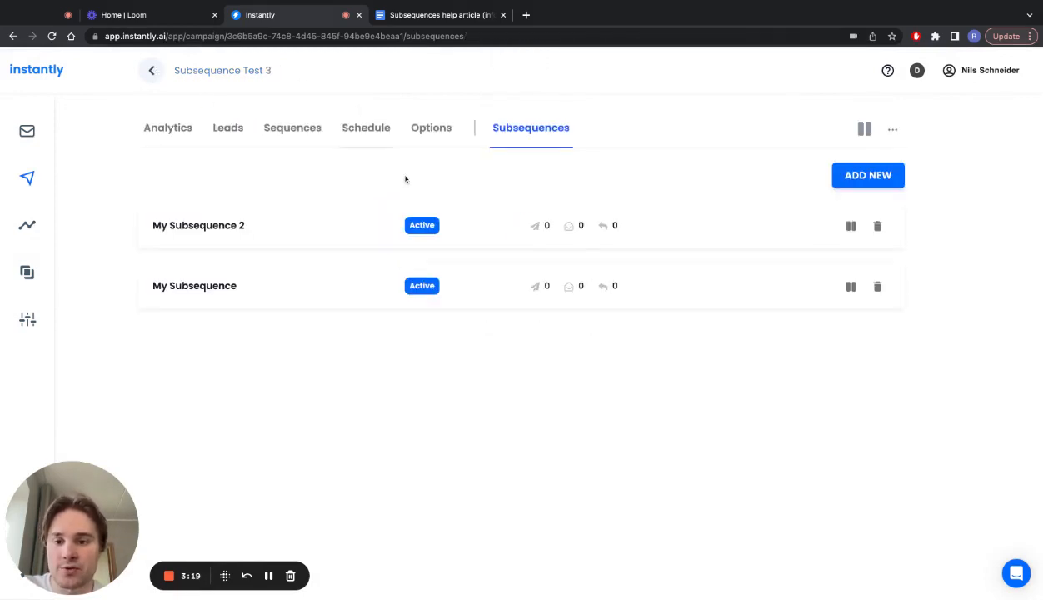
mouse_move(598, 357)
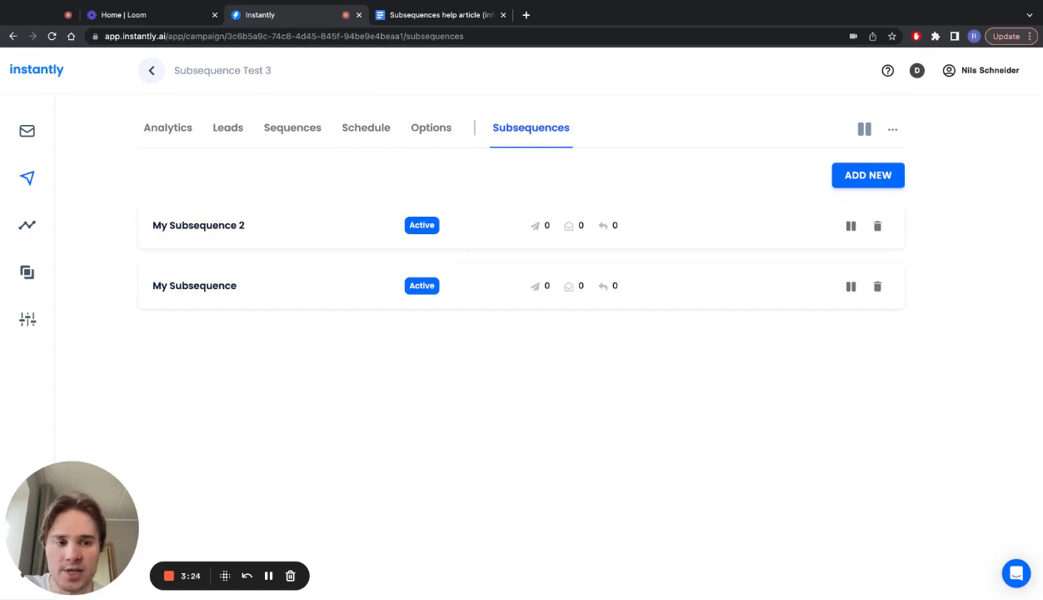
click(867, 174)
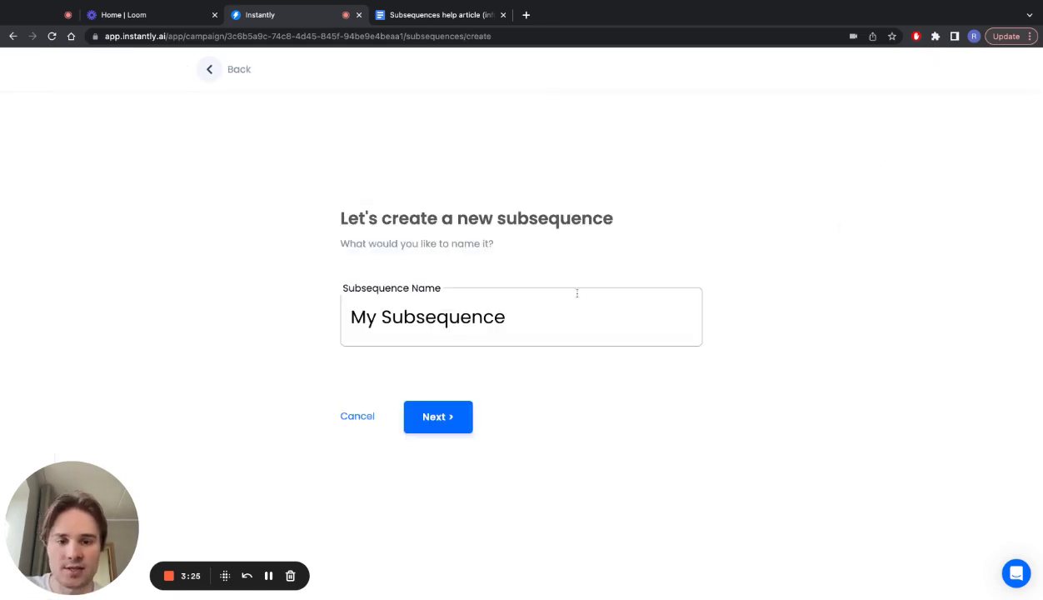
Step: Set the reply-contains trigger to 'please tell me more; tell me more; i need more information'
click(437, 417)
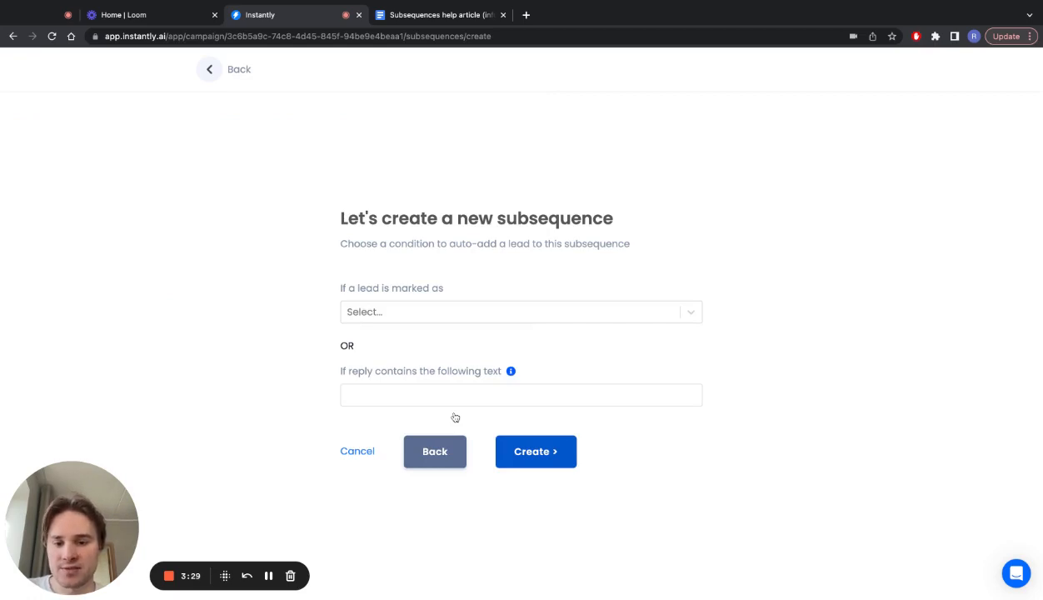
mouse_move(511, 370)
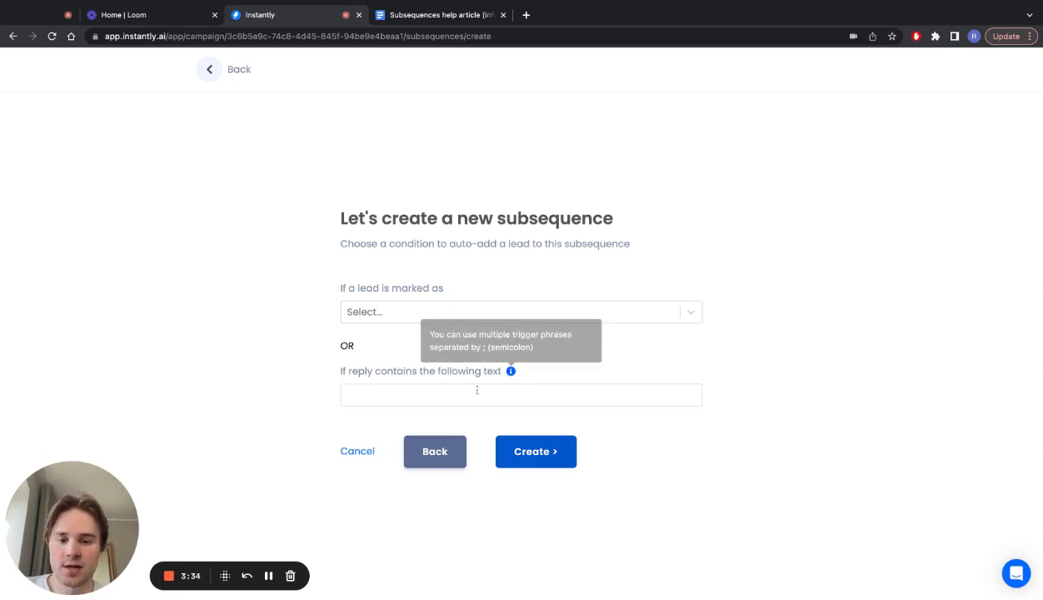
text(please)
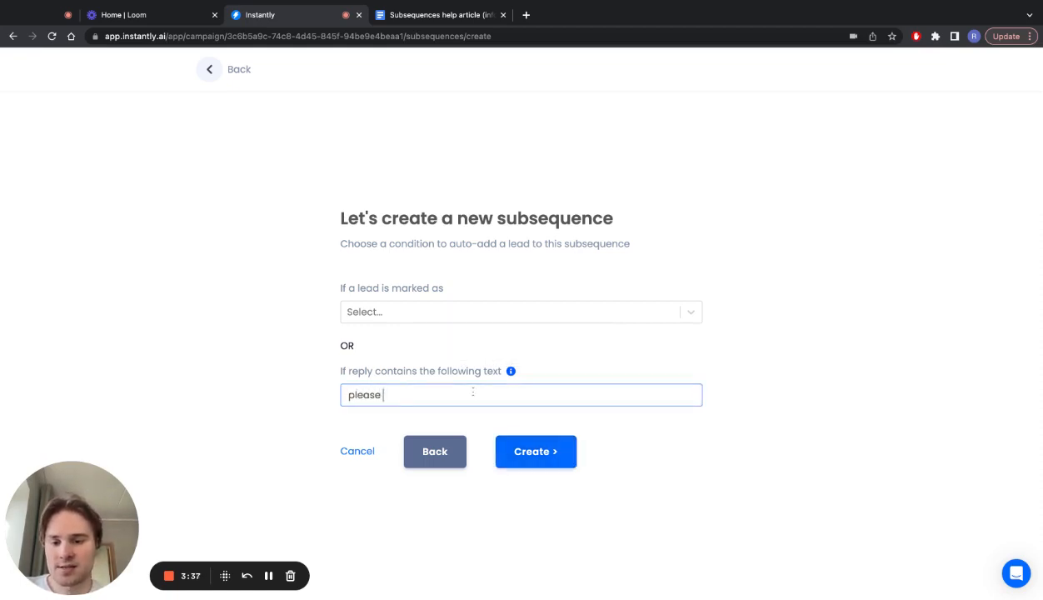
text(tell me more; tell)
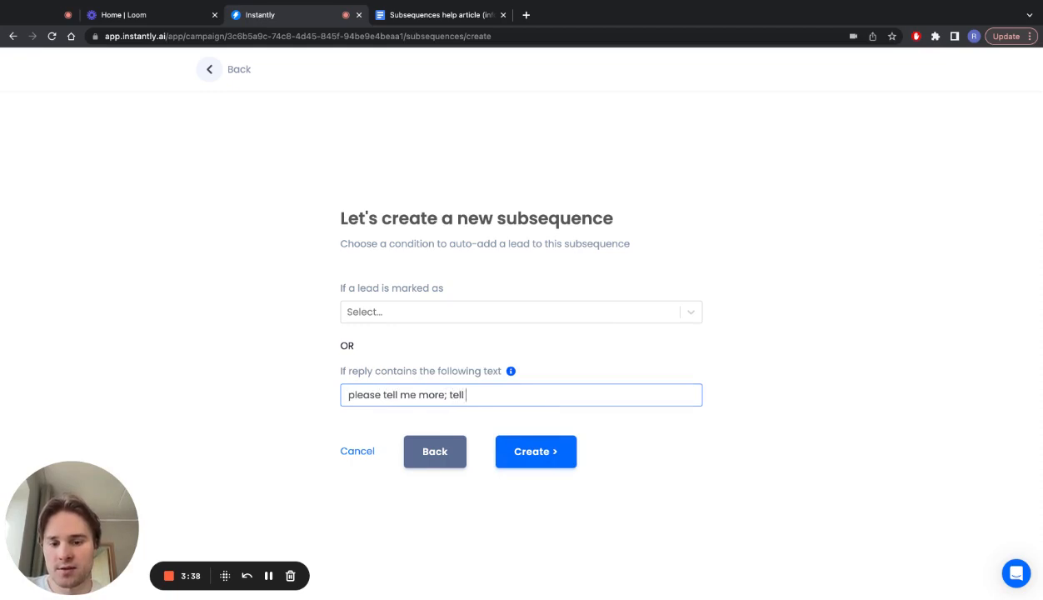
text(me more; i need more)
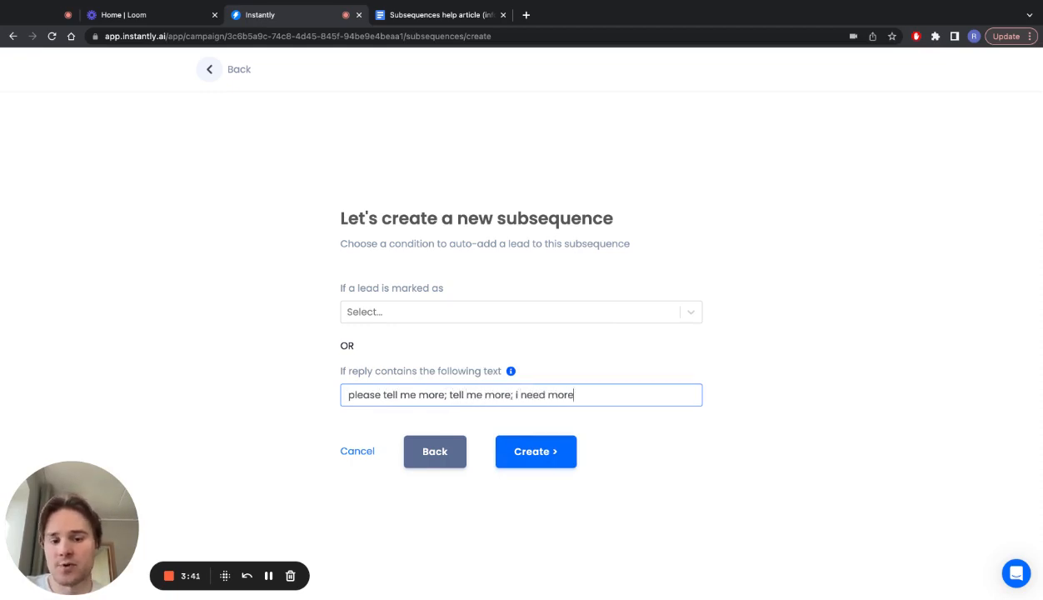
text(information)
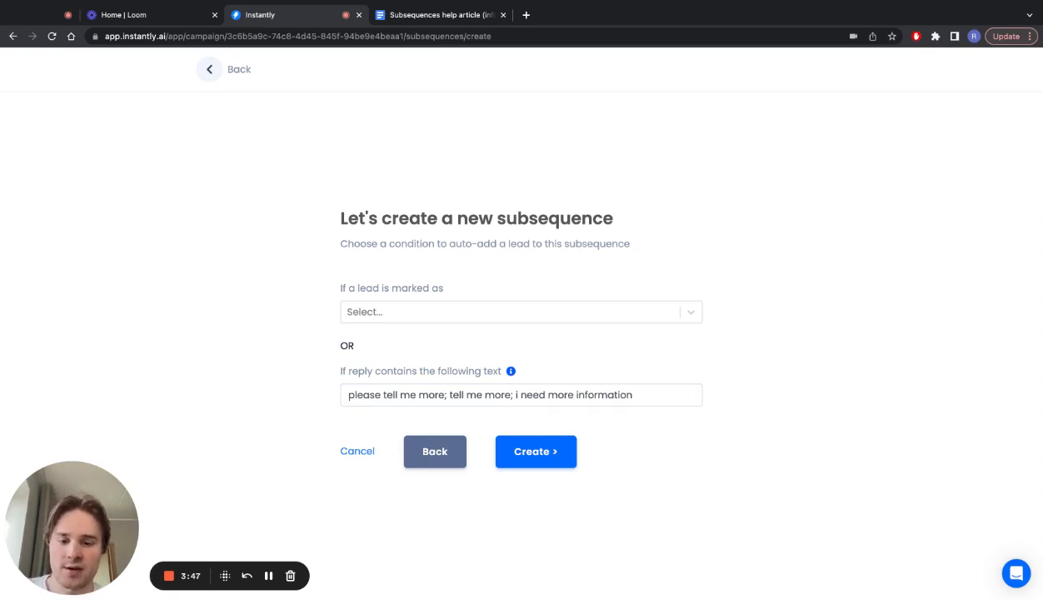
mouse_move(563, 472)
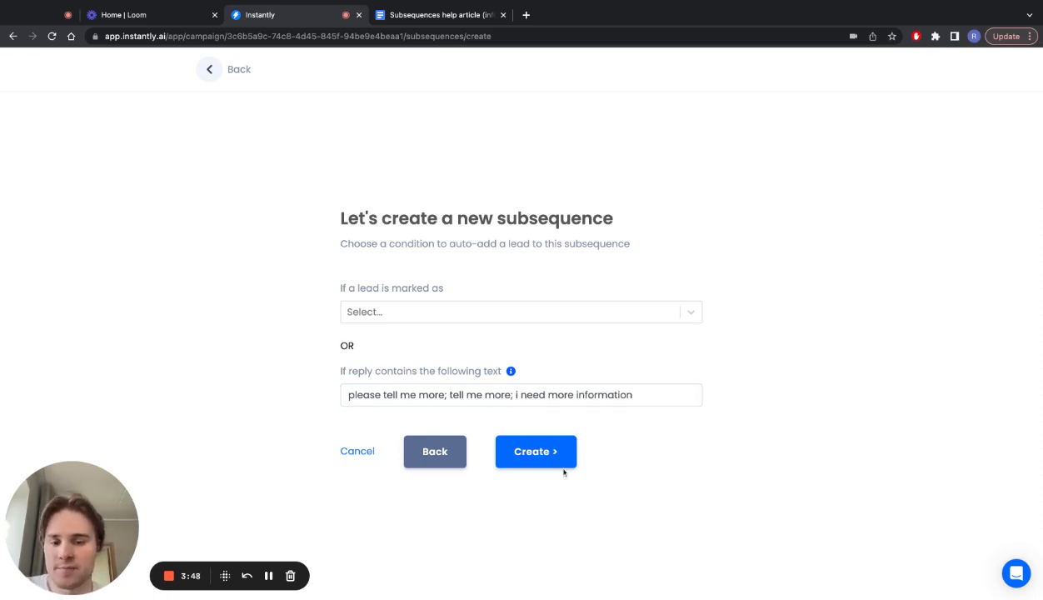
Step: Create My Subsequence 3, add a second email step, and view its options
click(535, 451)
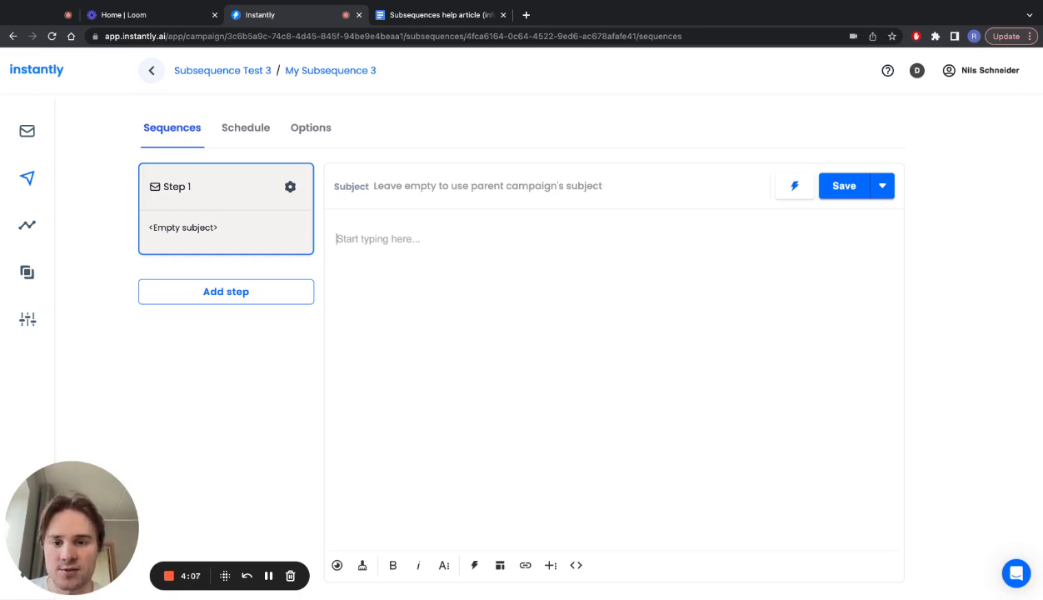
click(225, 290)
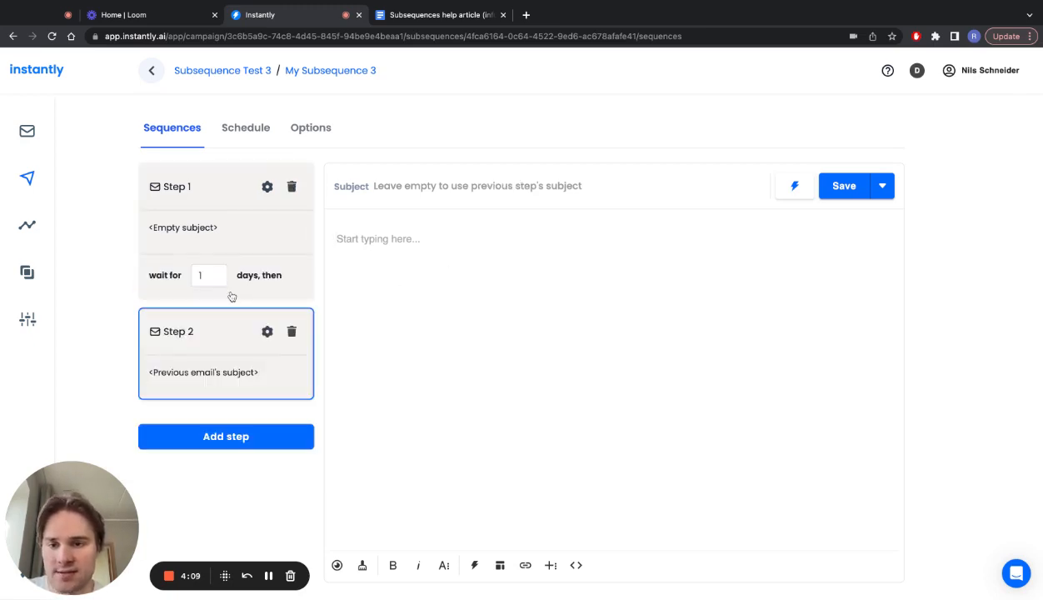
click(310, 128)
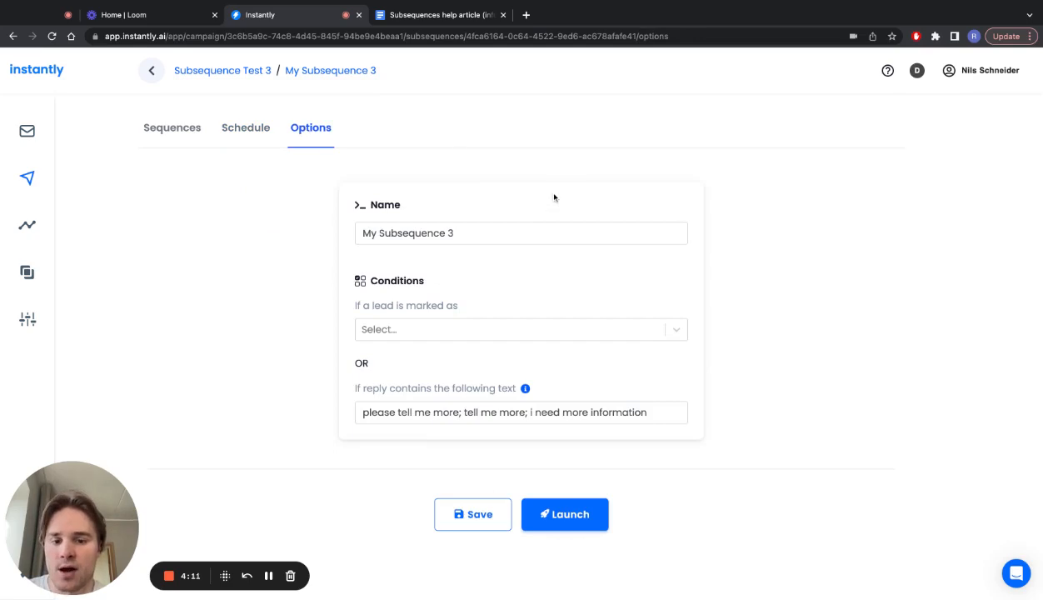
Step: Launch My Subsequence 3
click(564, 514)
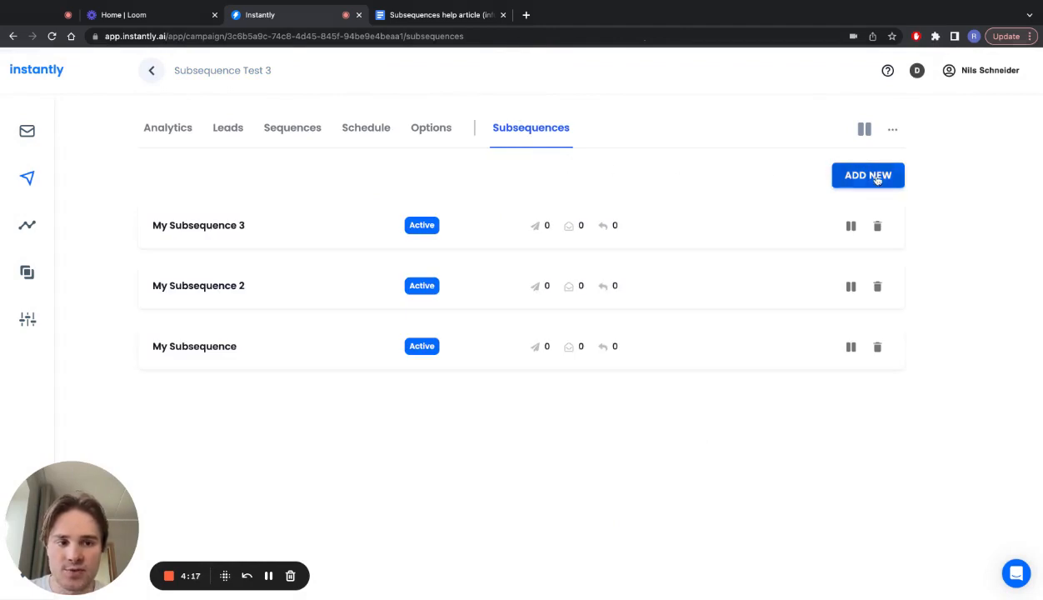
mouse_move(689, 182)
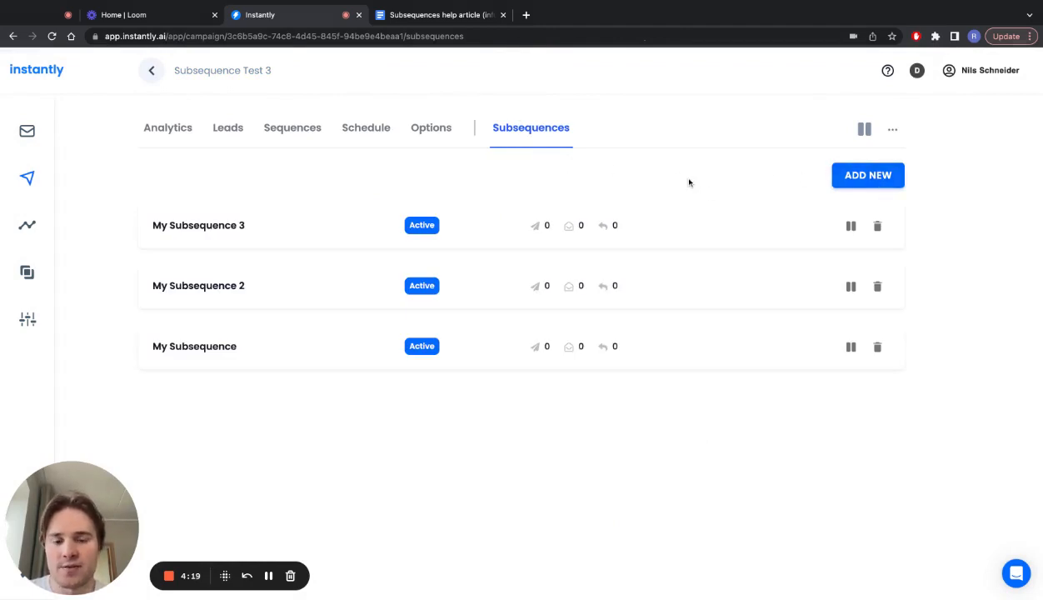